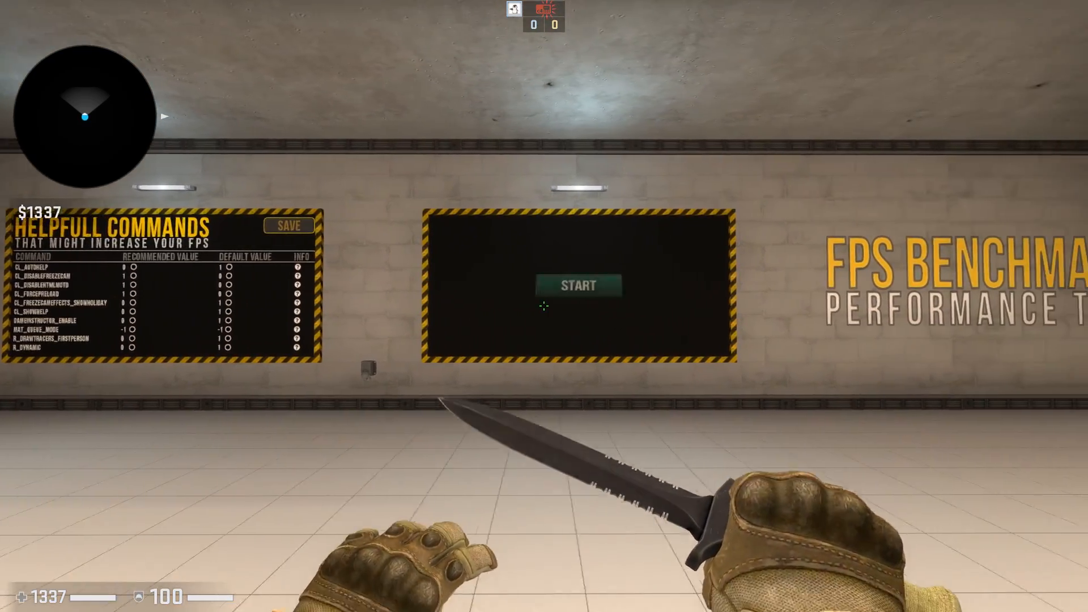
pyautogui.moveTo(544, 305)
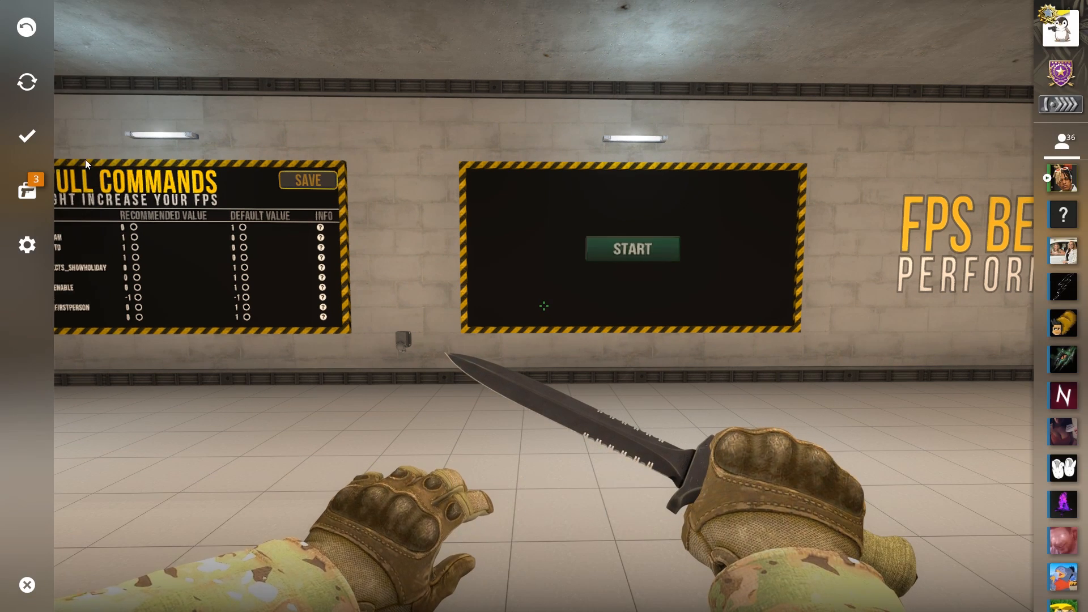
# - Show the basic video options: computer monitor color mode, 110% brightness, 16:9 at 1920x1080, fullscreen
pyautogui.click(26, 245)
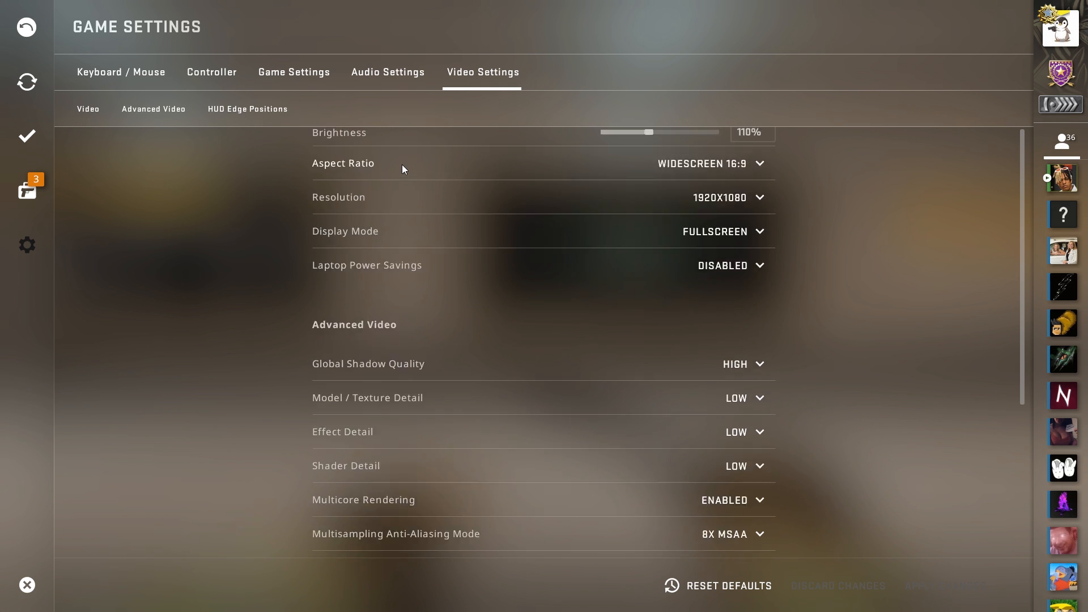
pyautogui.scroll(3)
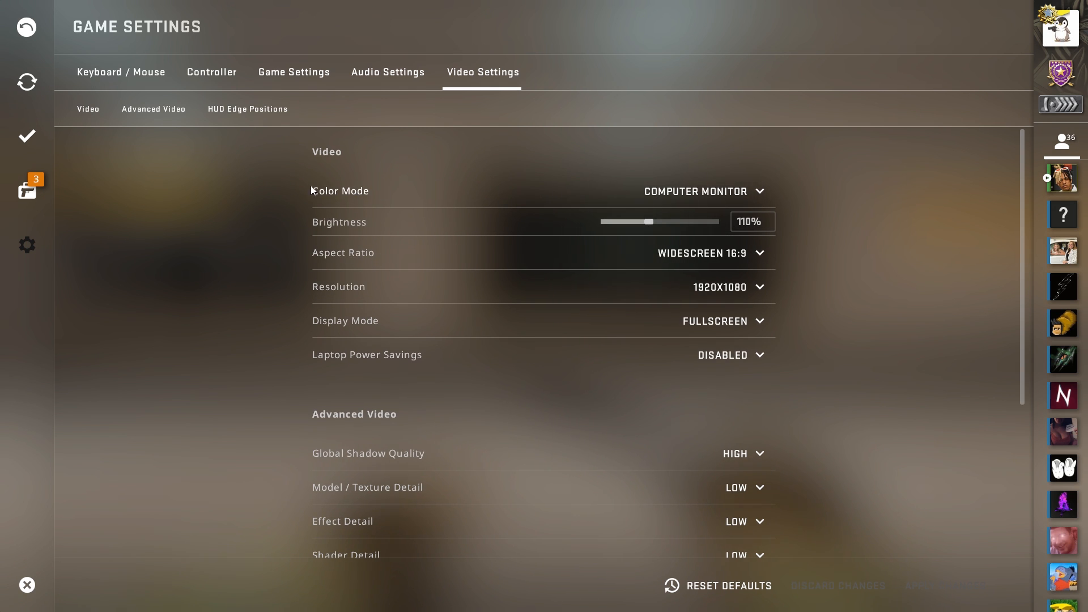
pyautogui.moveTo(764, 190)
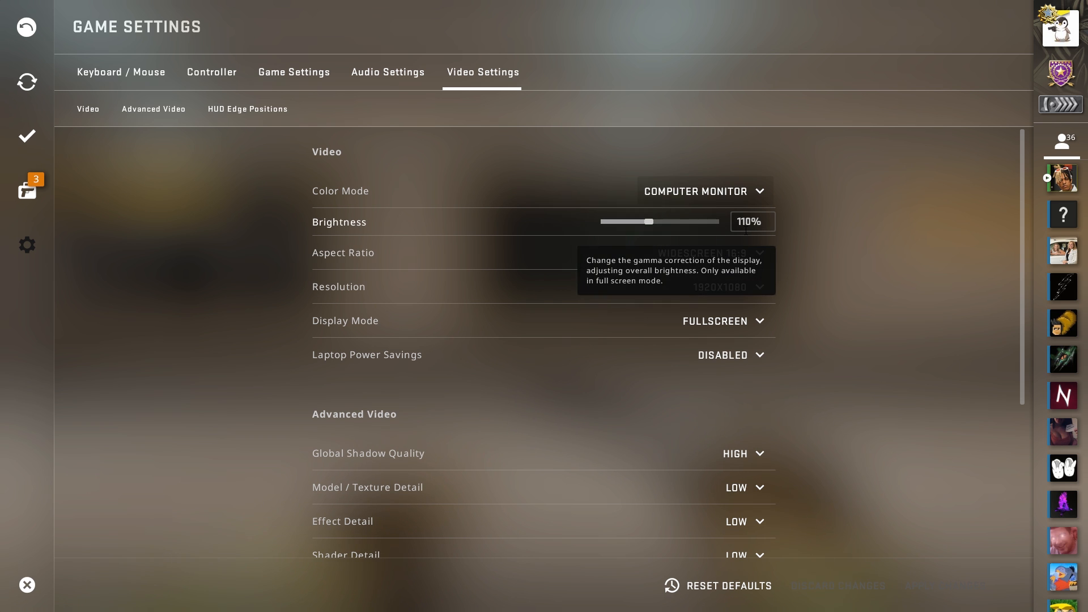
pyautogui.moveTo(719, 261)
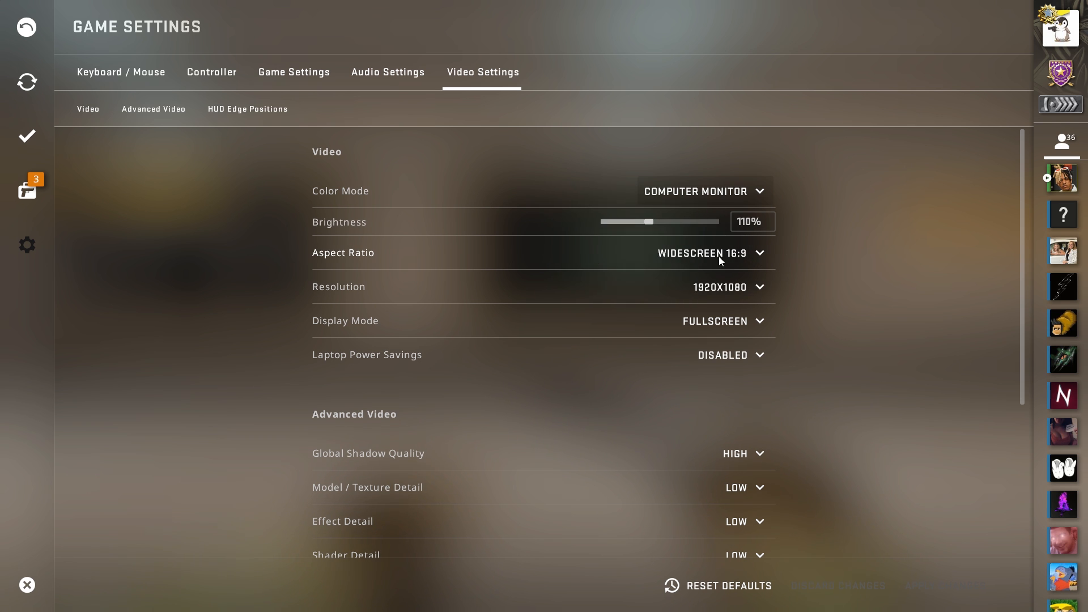
pyautogui.moveTo(854, 304)
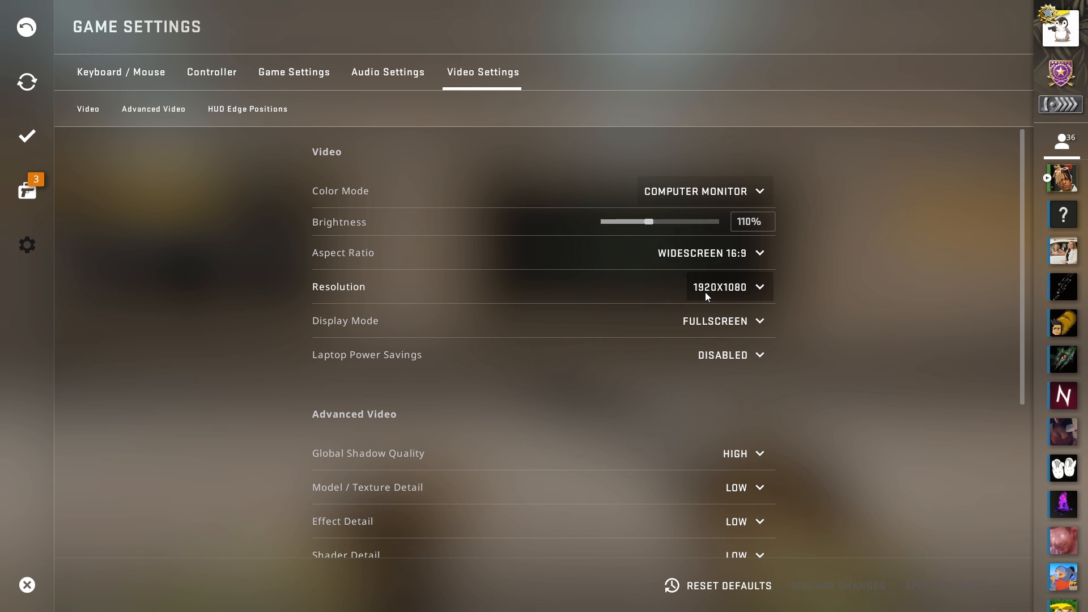
pyautogui.click(727, 287)
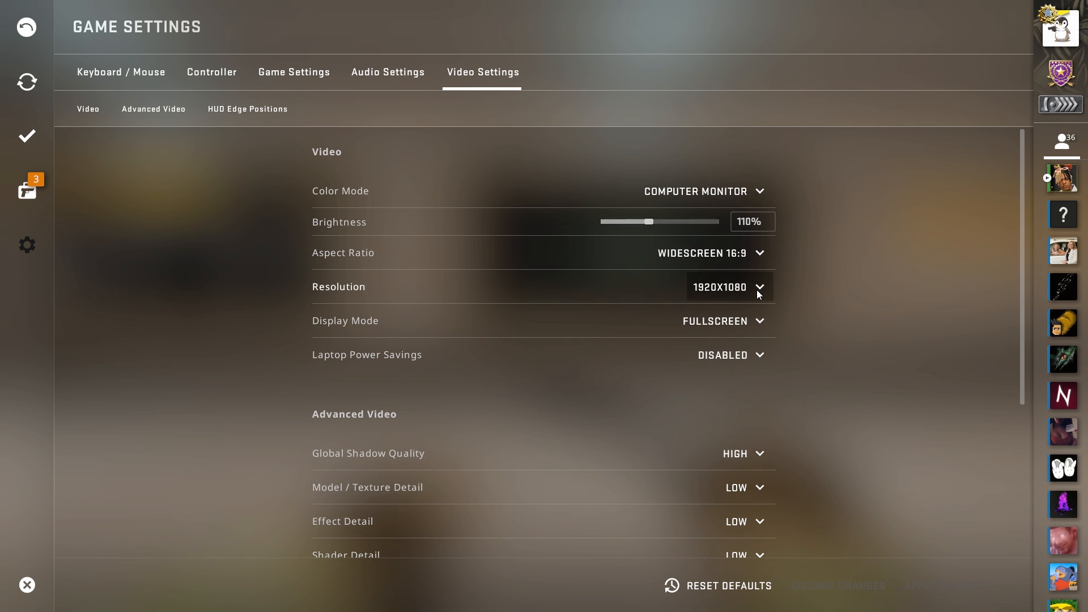
pyautogui.moveTo(802, 302)
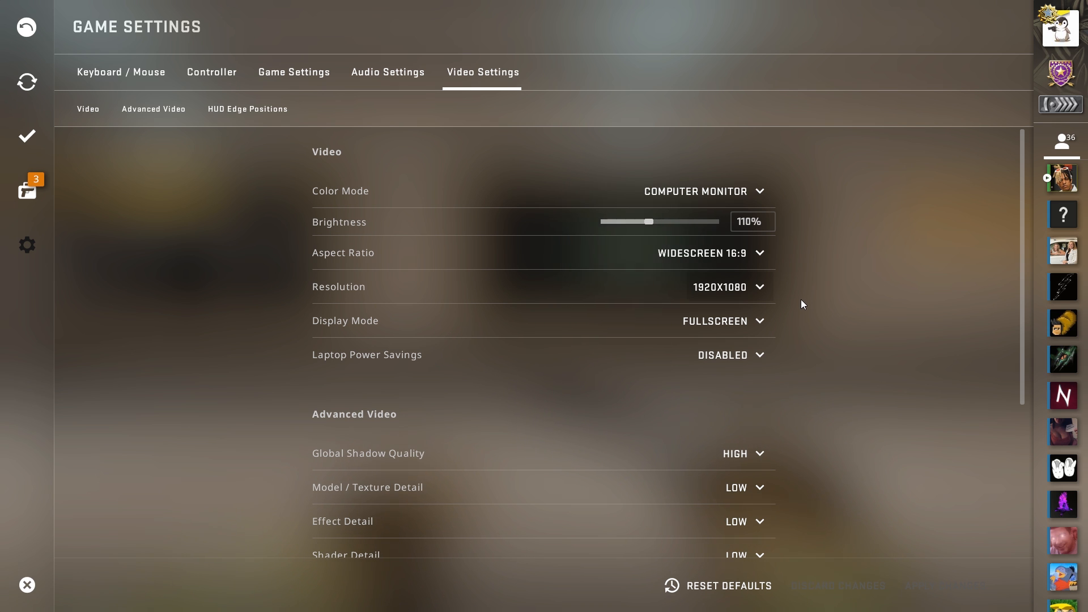
pyautogui.moveTo(784, 396)
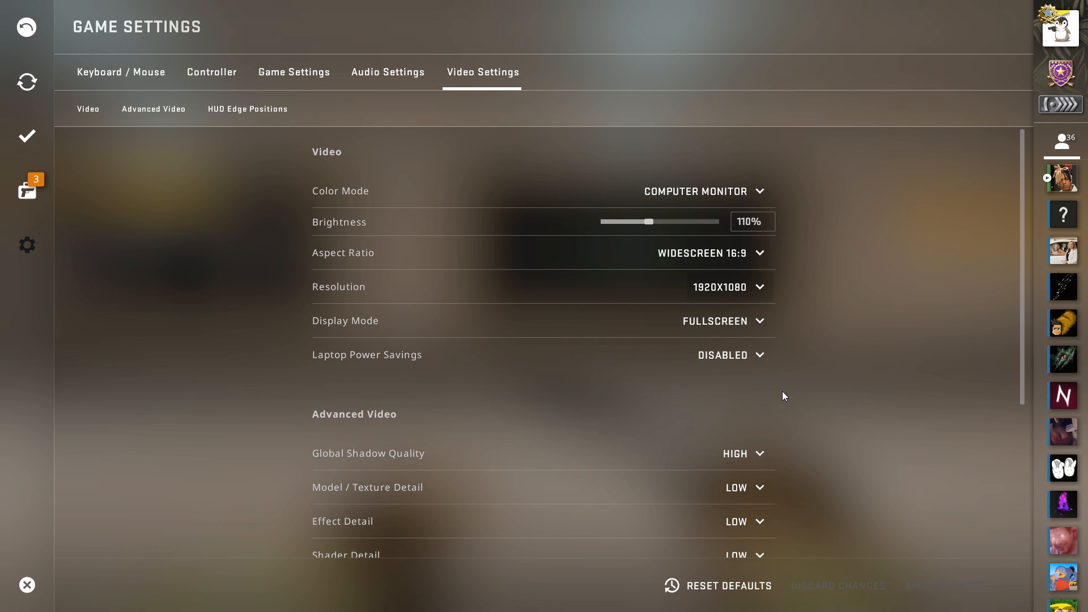
# - Set multisampling anti-aliasing to None, FXAA to Disabled and texture filtering to Bilinear
pyautogui.scroll(-3)
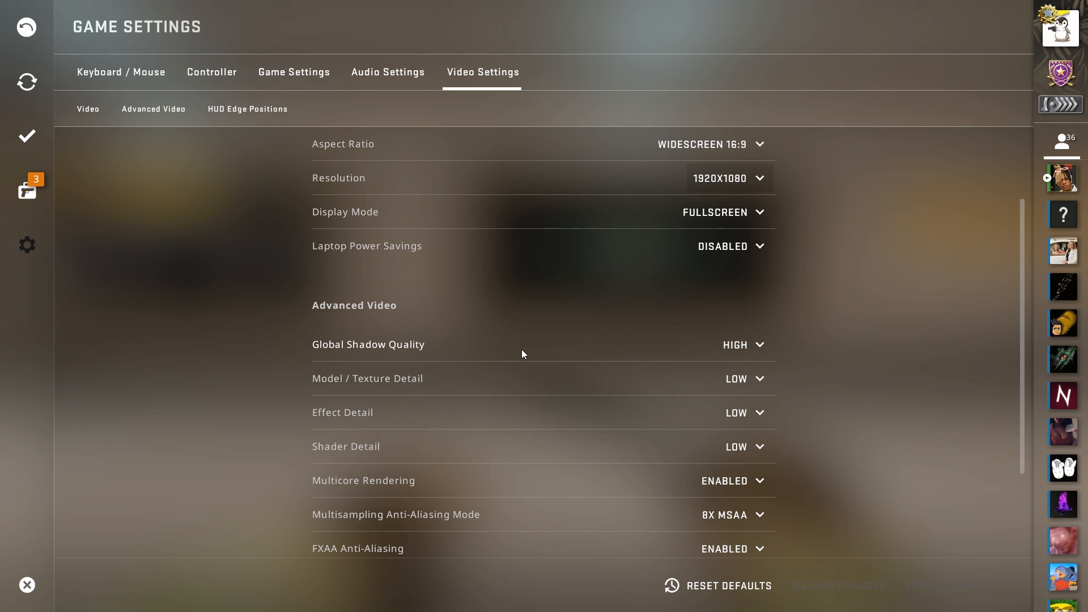
pyautogui.moveTo(743, 344)
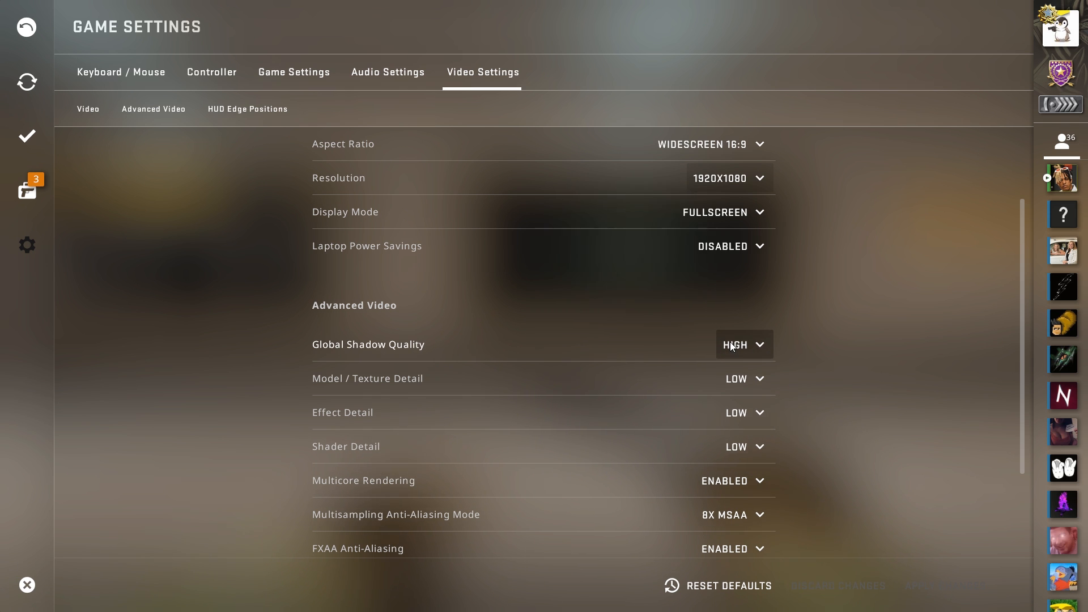
pyautogui.moveTo(520, 350)
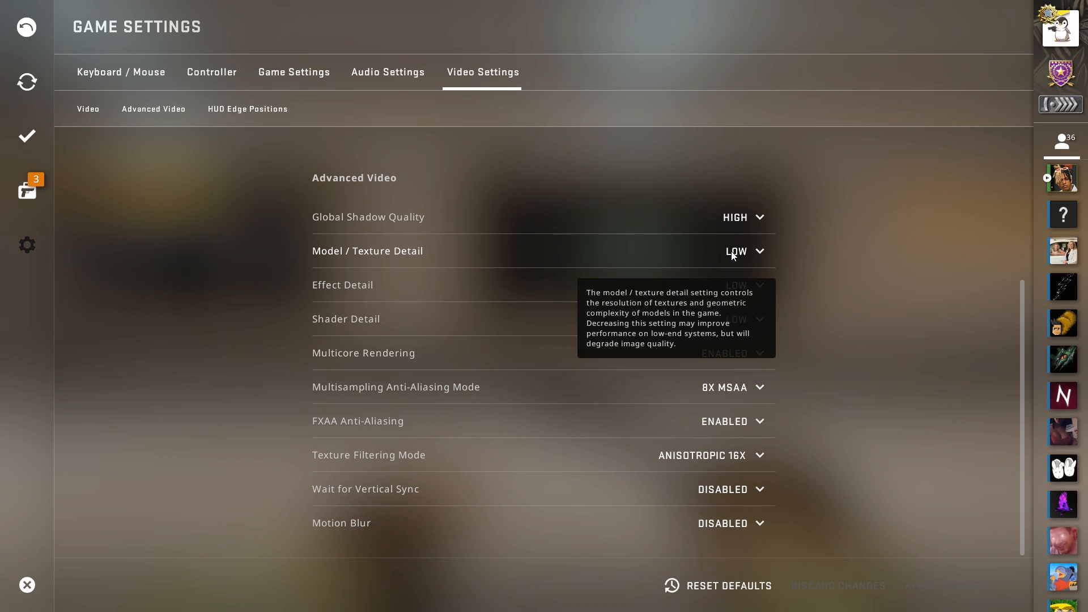
pyautogui.moveTo(544, 334)
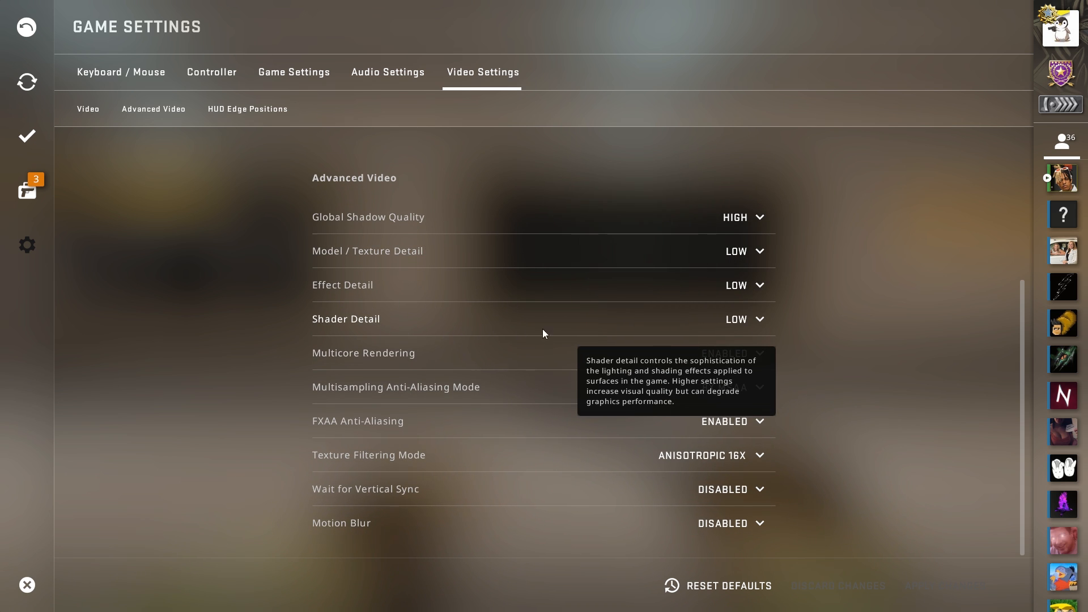
pyautogui.moveTo(739, 363)
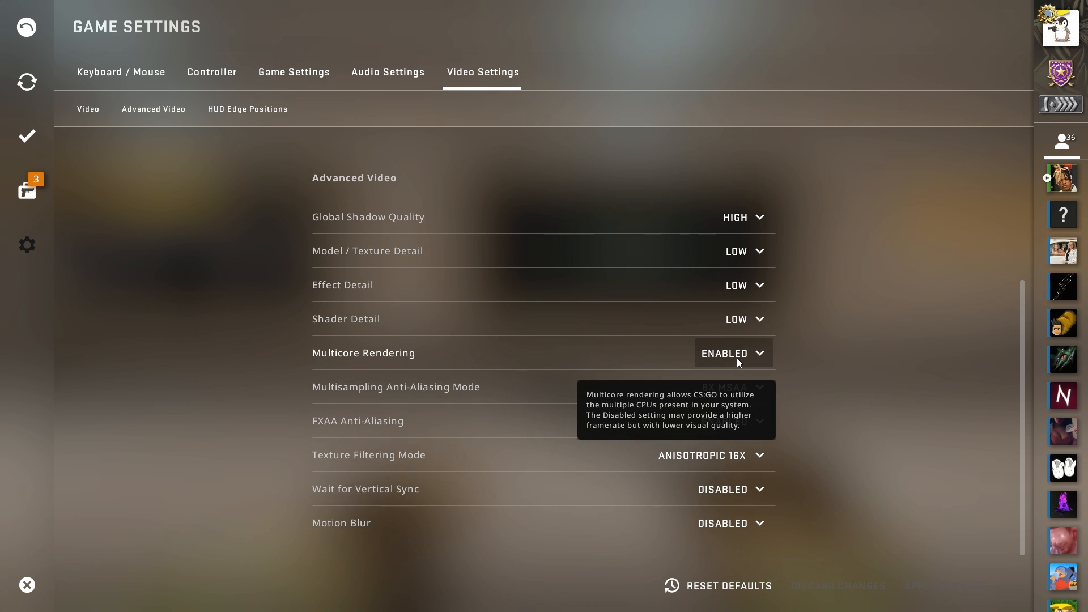
pyautogui.moveTo(327, 394)
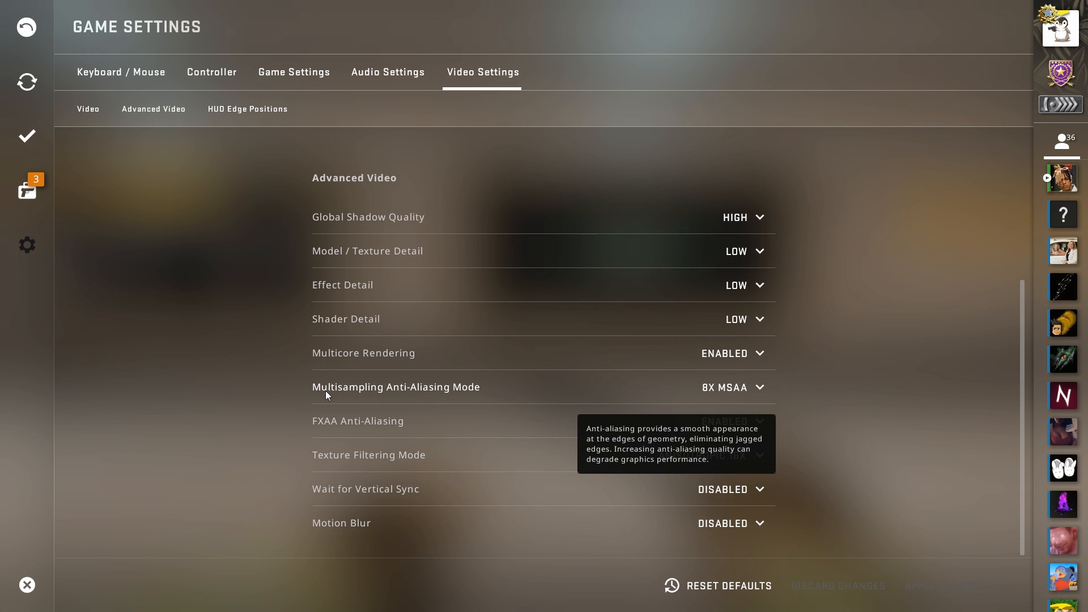
pyautogui.click(733, 386)
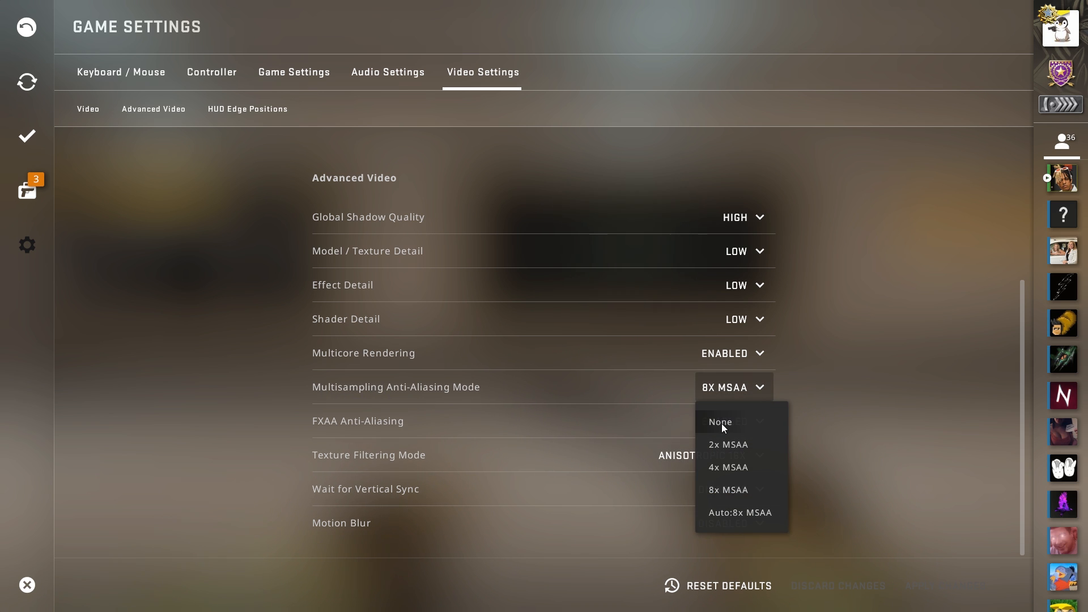
pyautogui.moveTo(870, 366)
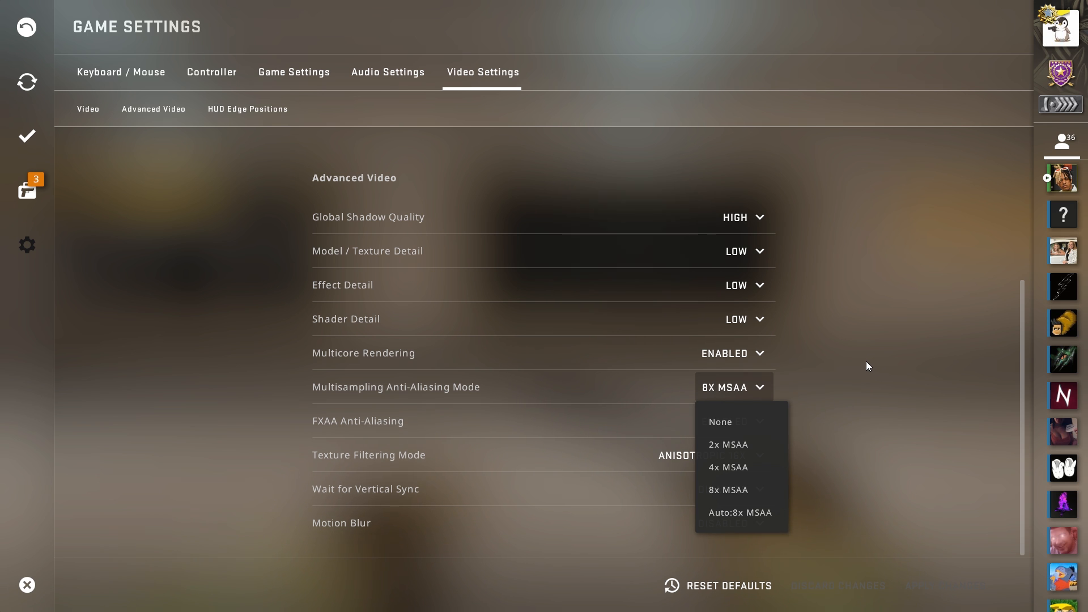
pyautogui.moveTo(868, 359)
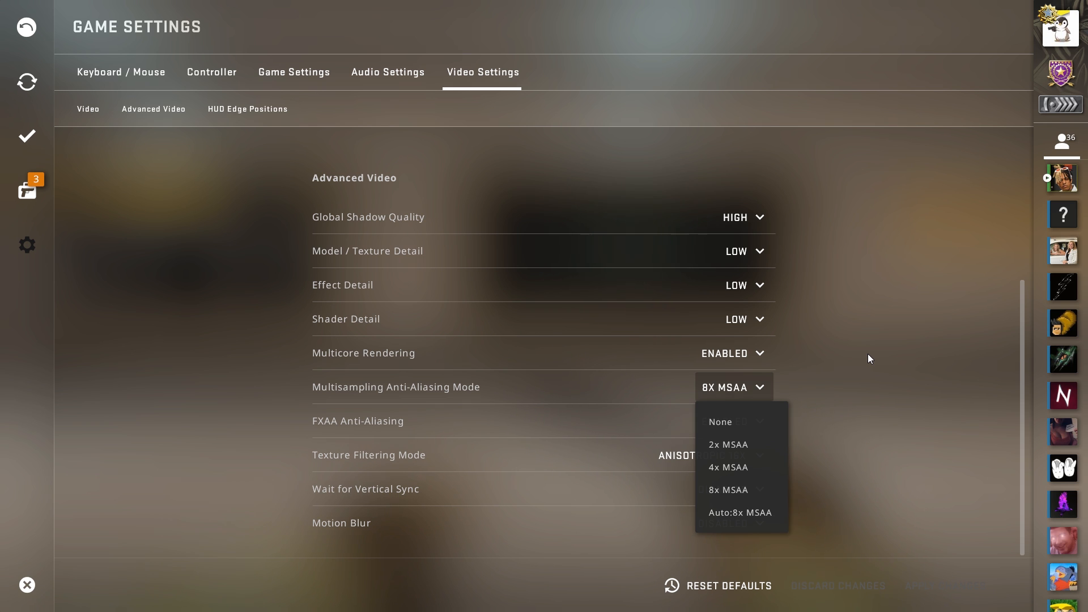
pyautogui.moveTo(840, 385)
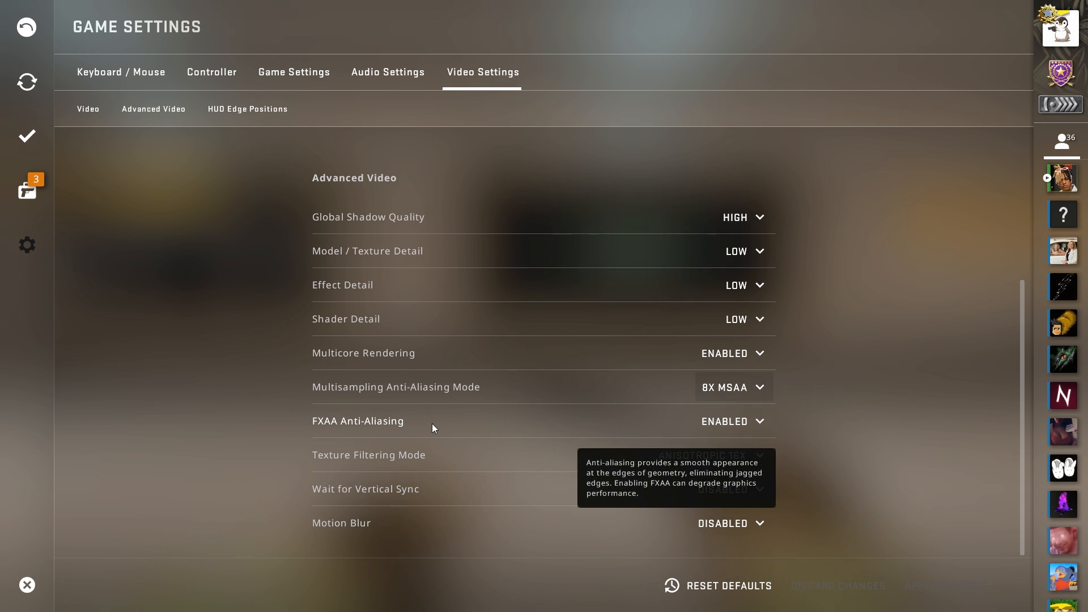
pyautogui.click(730, 421)
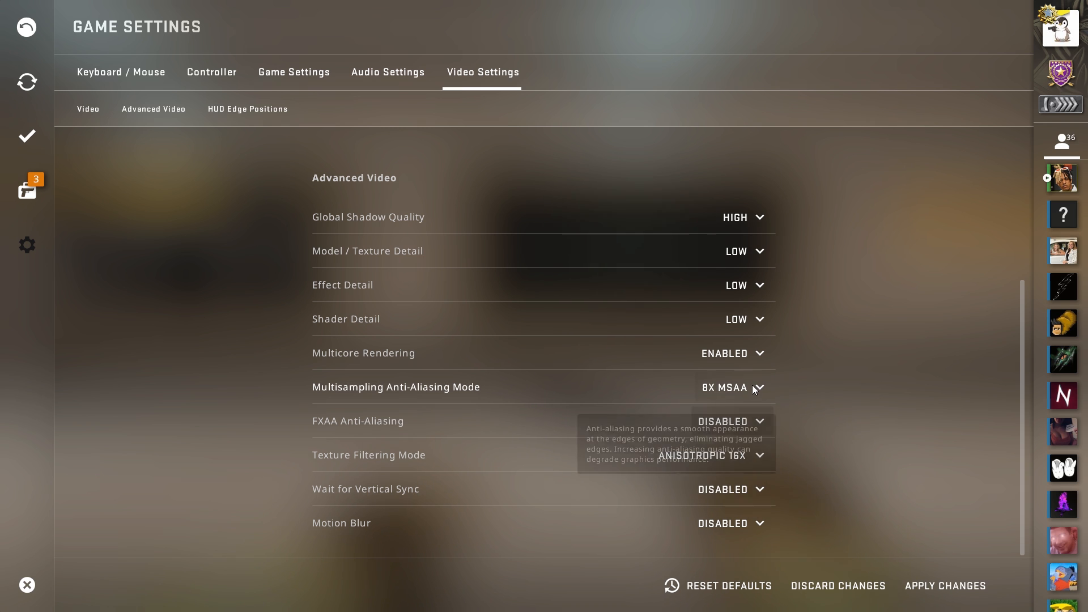
pyautogui.click(741, 388)
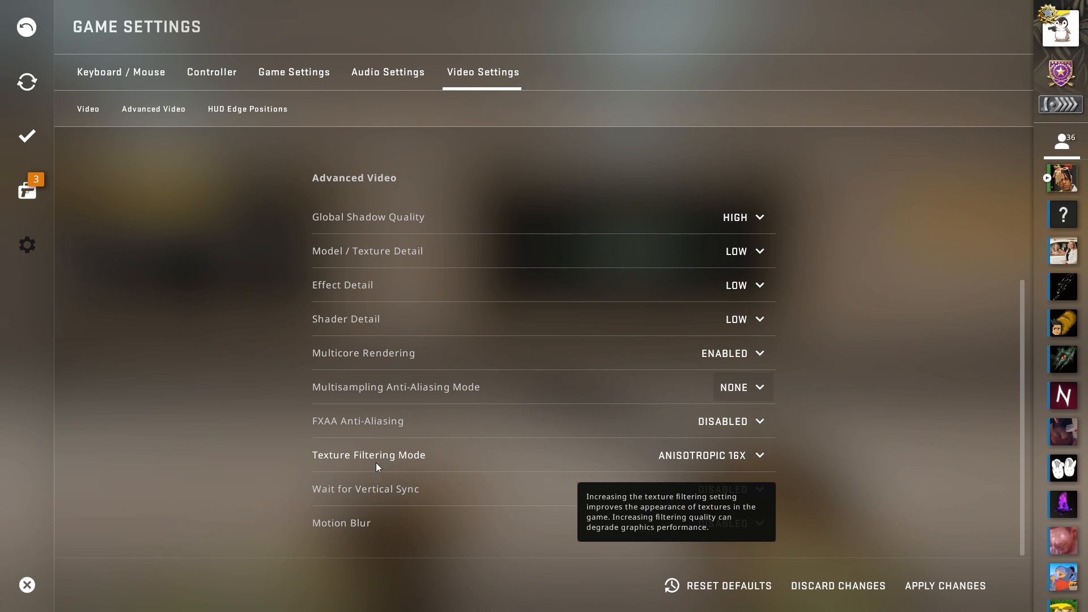
pyautogui.click(731, 455)
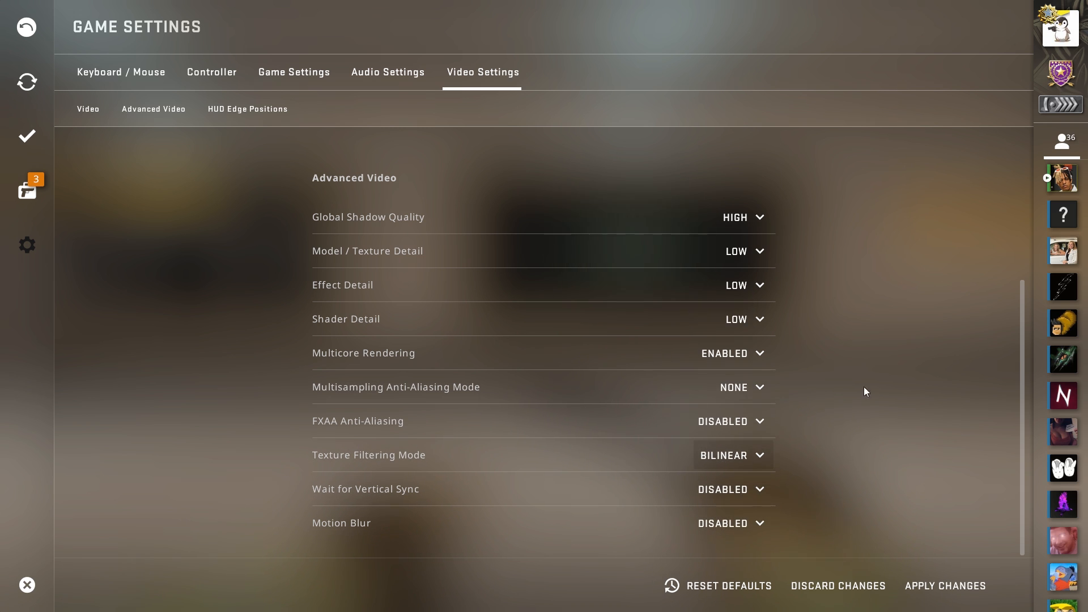
pyautogui.moveTo(691, 509)
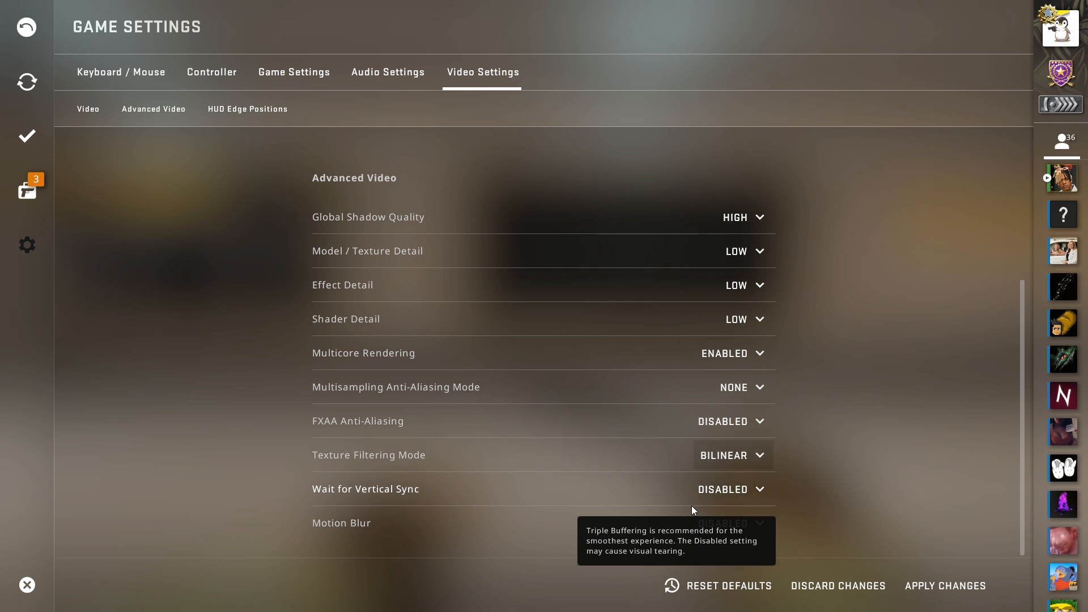
pyautogui.moveTo(703, 530)
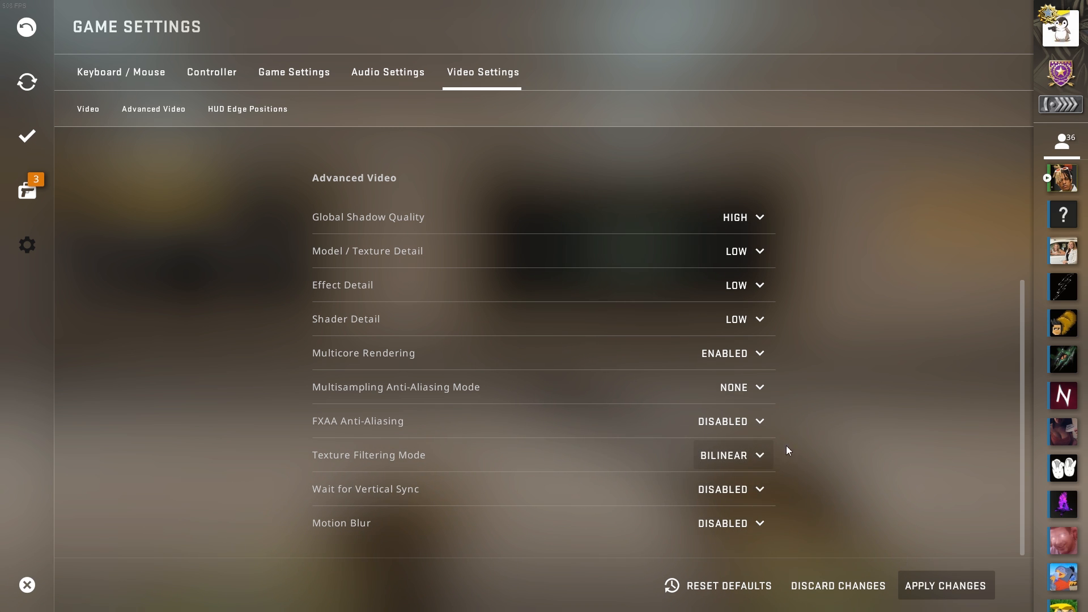
pyautogui.moveTo(588, 290)
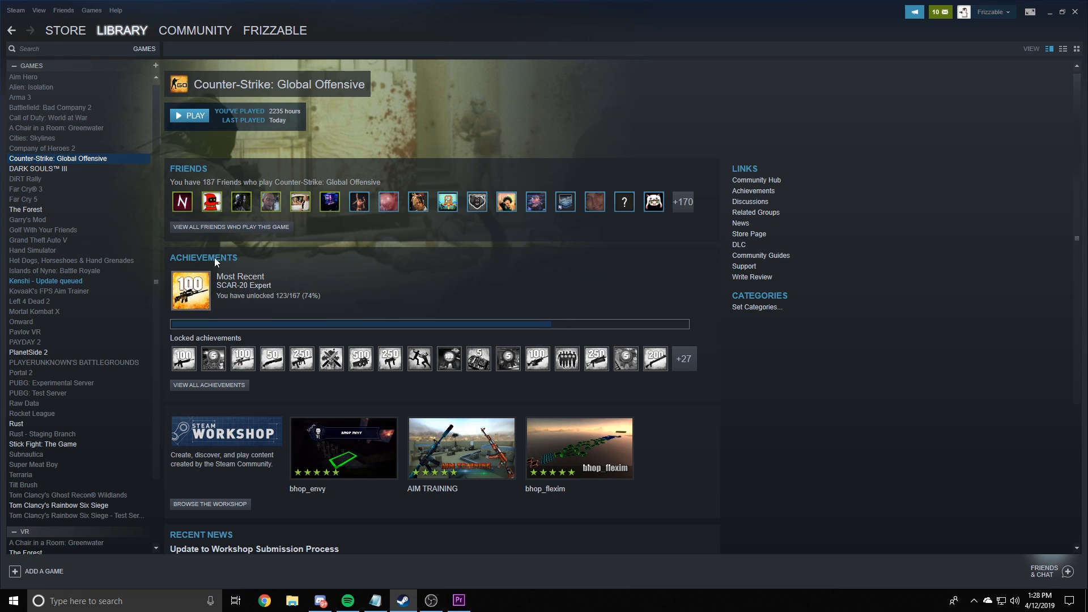
pyautogui.moveTo(128, 73)
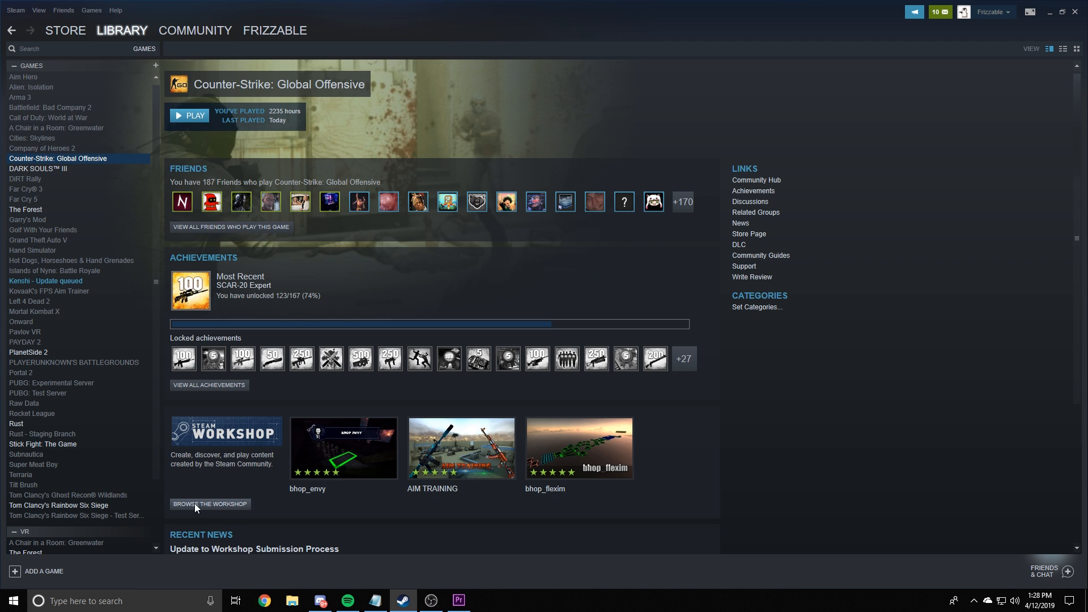
# - Search the CS:GO Workshop for 'fps' and find the subscribed FPS Benchmark map in the results
pyautogui.click(210, 503)
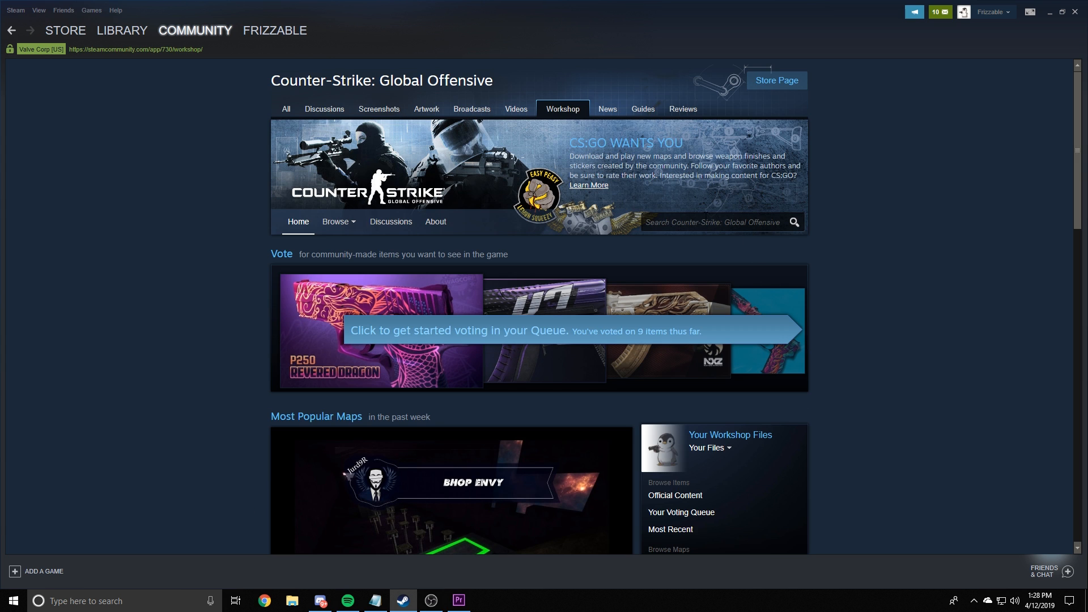
pyautogui.write('fps')
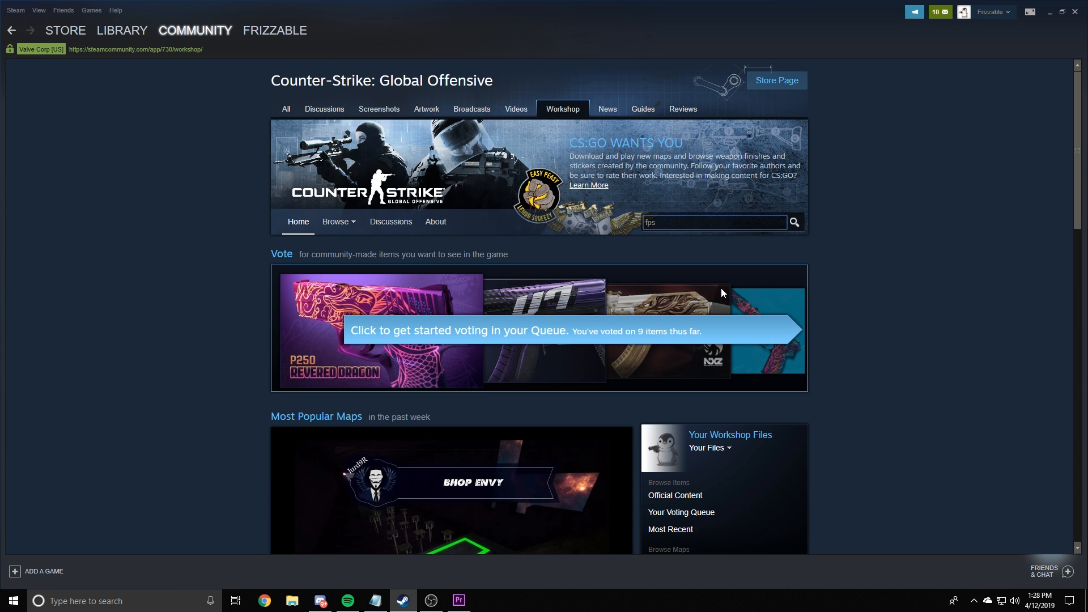
pyautogui.click(793, 222)
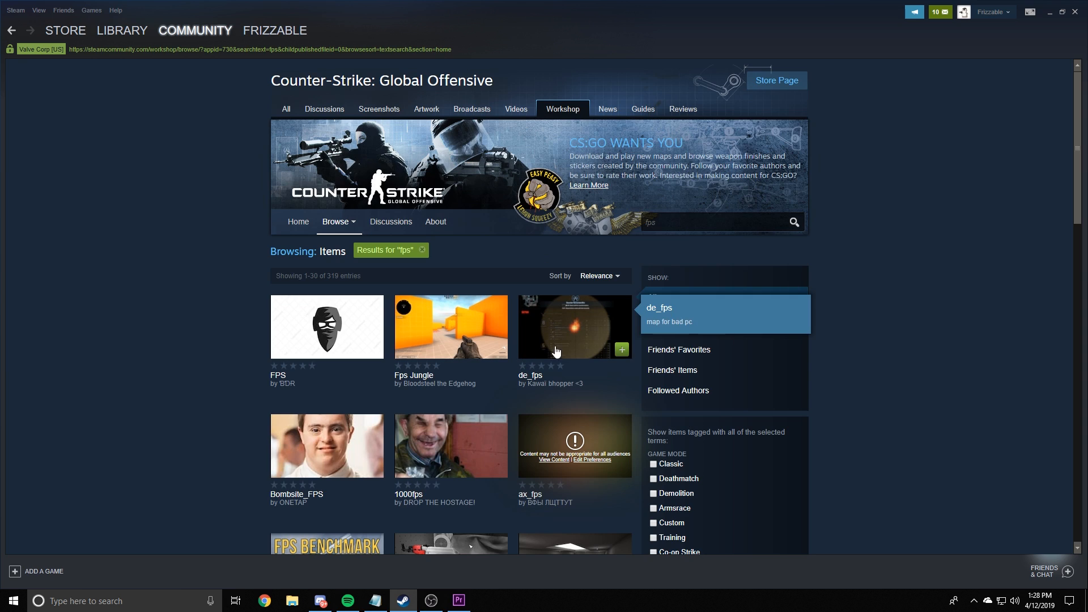
pyautogui.scroll(-3)
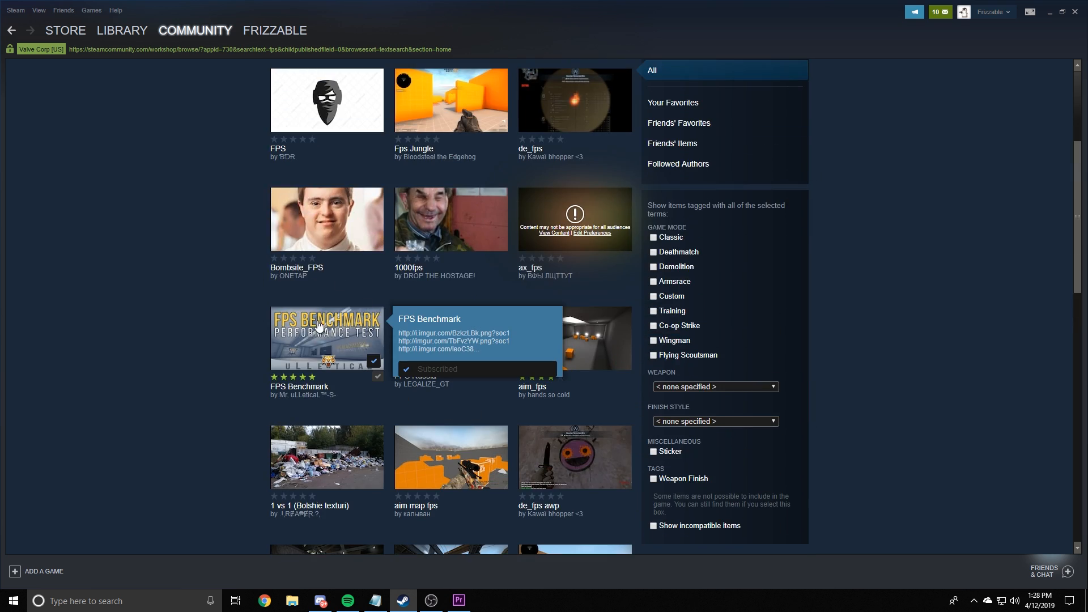
pyautogui.moveTo(369, 340)
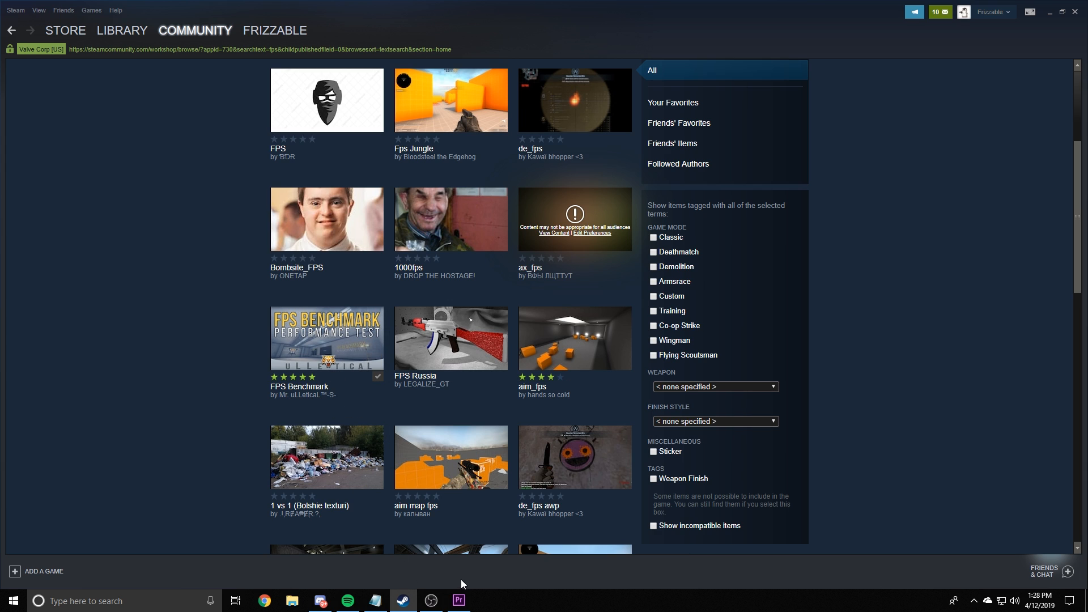
pyautogui.moveTo(659, 543)
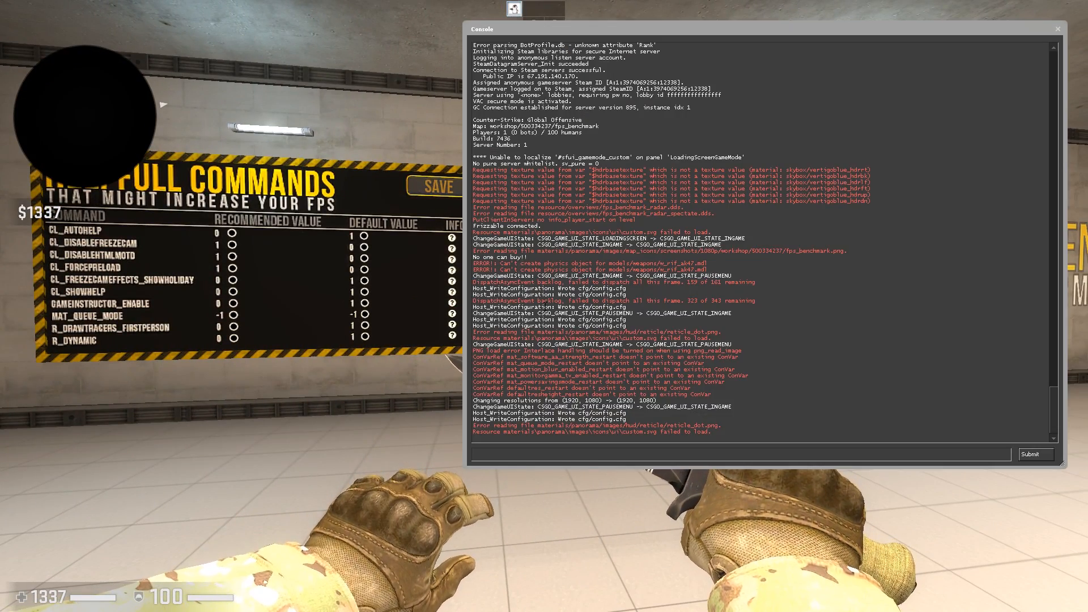
# - Enter net_graph 1 in the console to show the live fps readout on the FPS Benchmark map
pyautogui.write('net_gr')
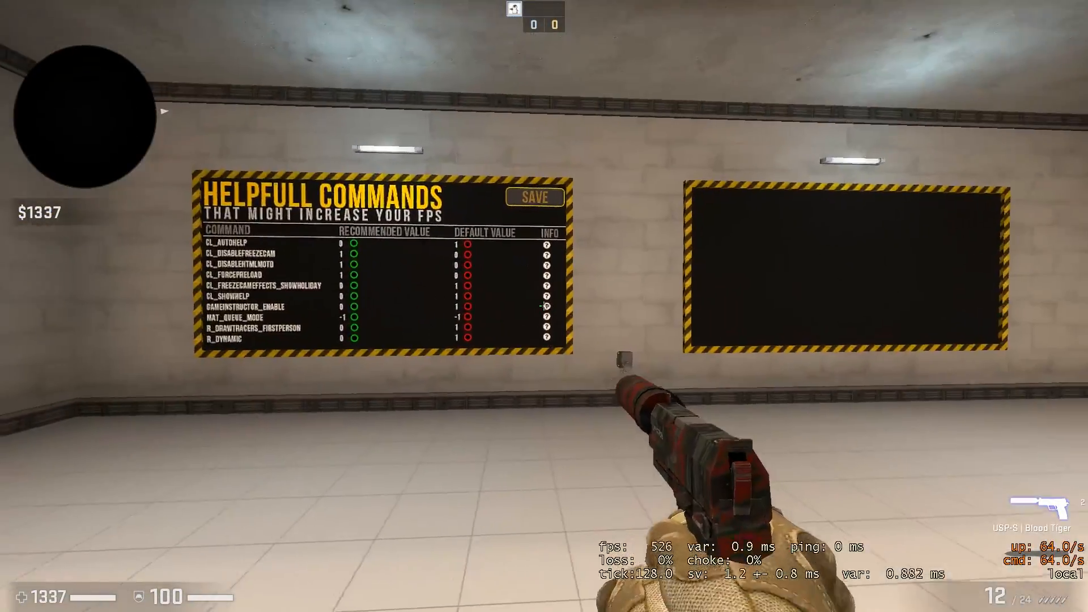
pyautogui.moveTo(544, 305)
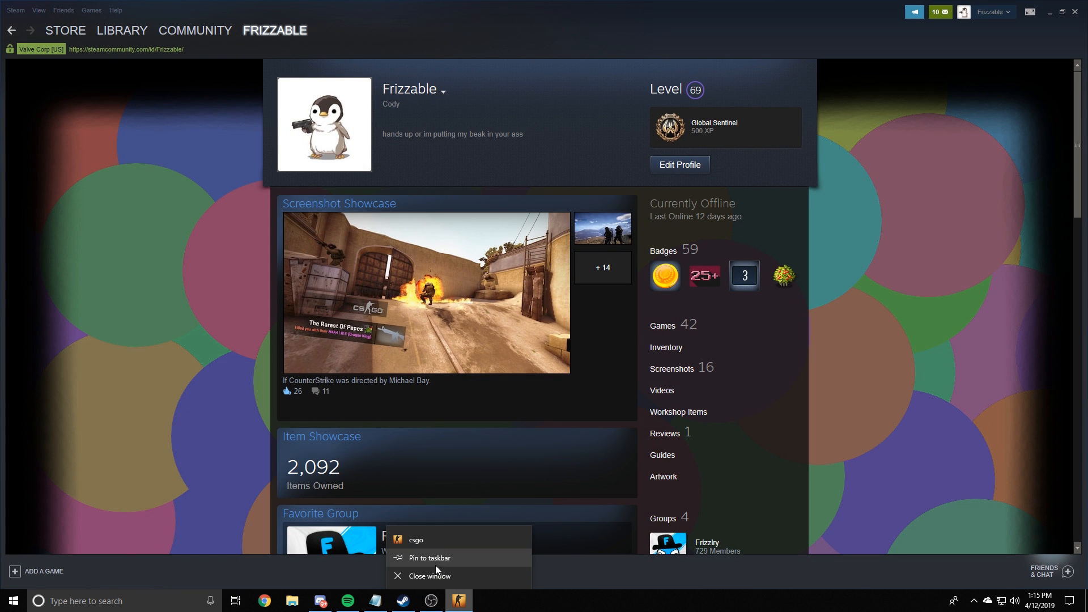
# - Close the running game and bring up CS:GO's Launch Options dialog from its Properties
pyautogui.click(414, 541)
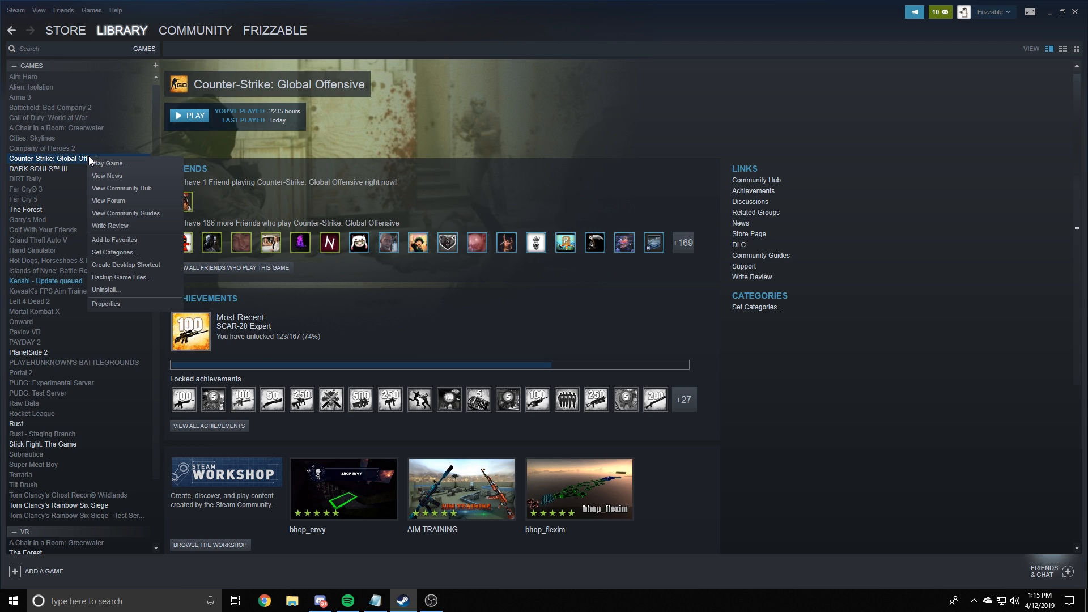
pyautogui.click(105, 304)
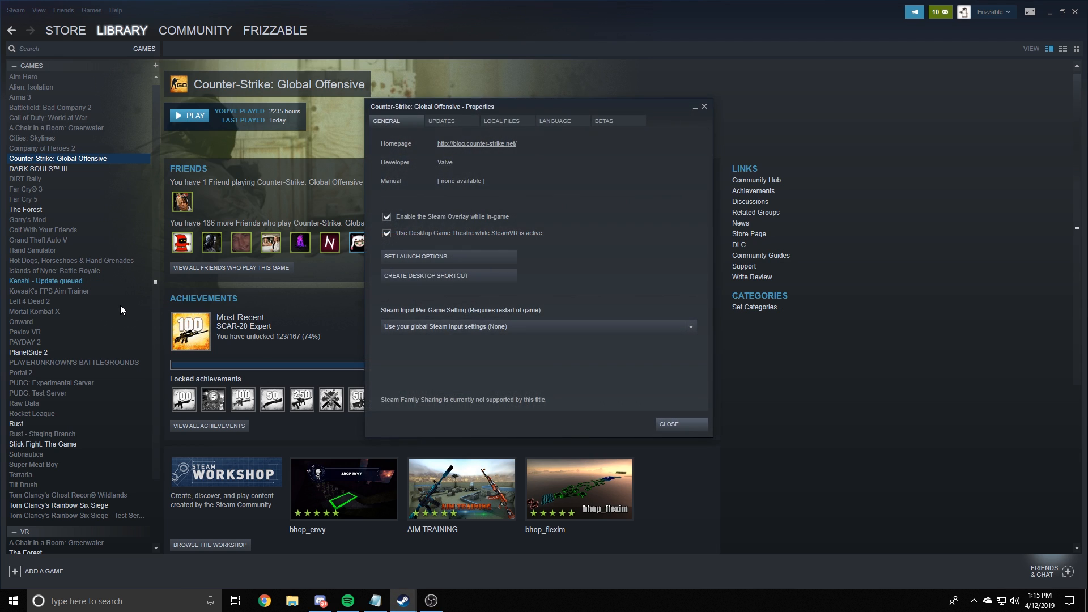
pyautogui.click(416, 257)
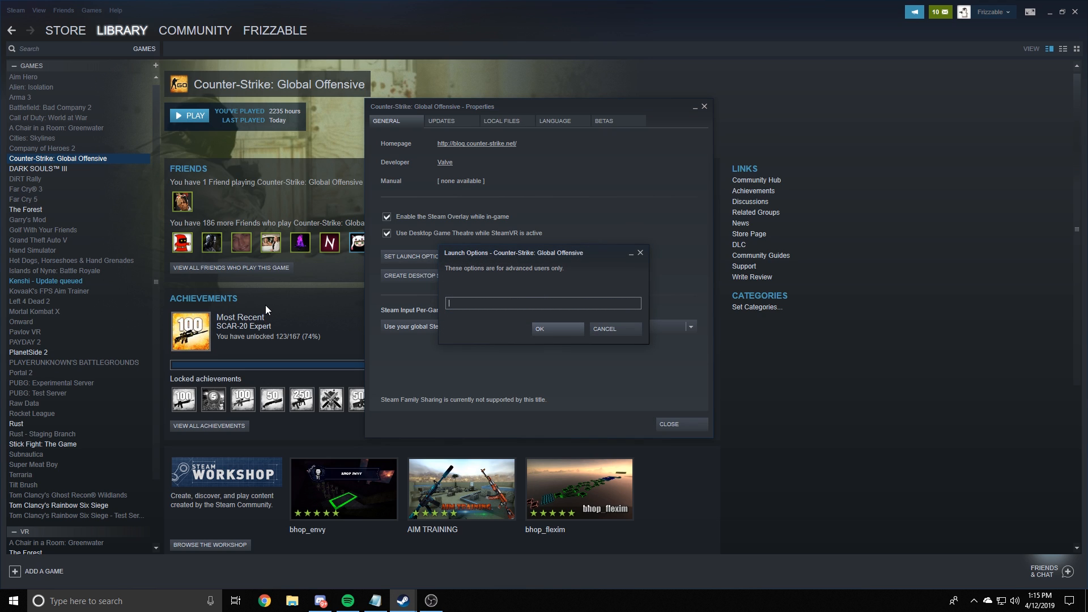
pyautogui.moveTo(461, 299)
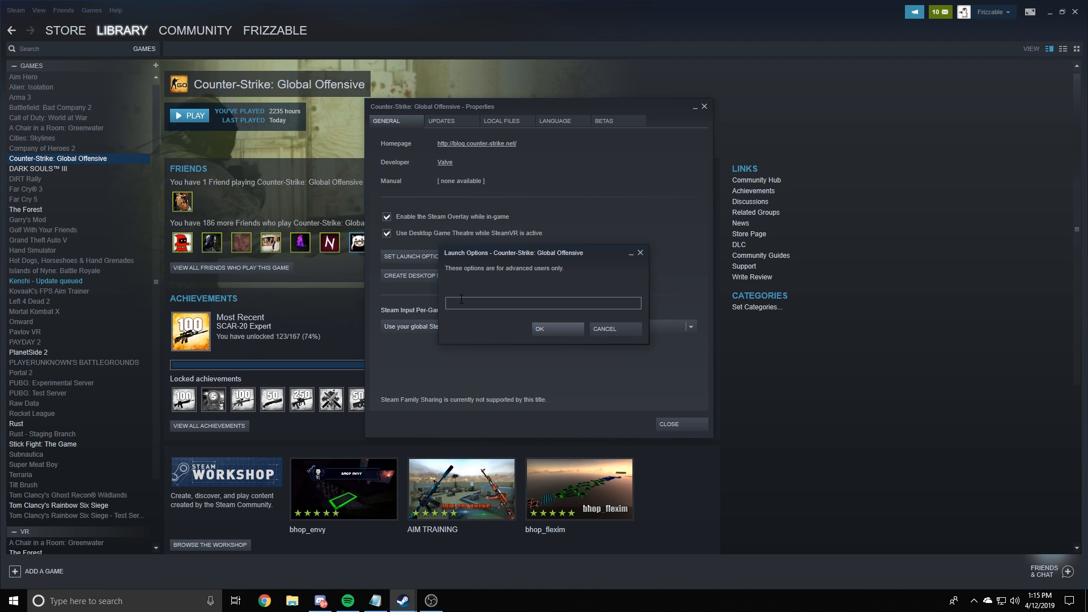
# - Paste the options string with cl_forcepreload 1, -nod3d9ex, -nojoy and begin replacing the refresh rate placeholder
pyautogui.click(543, 304)
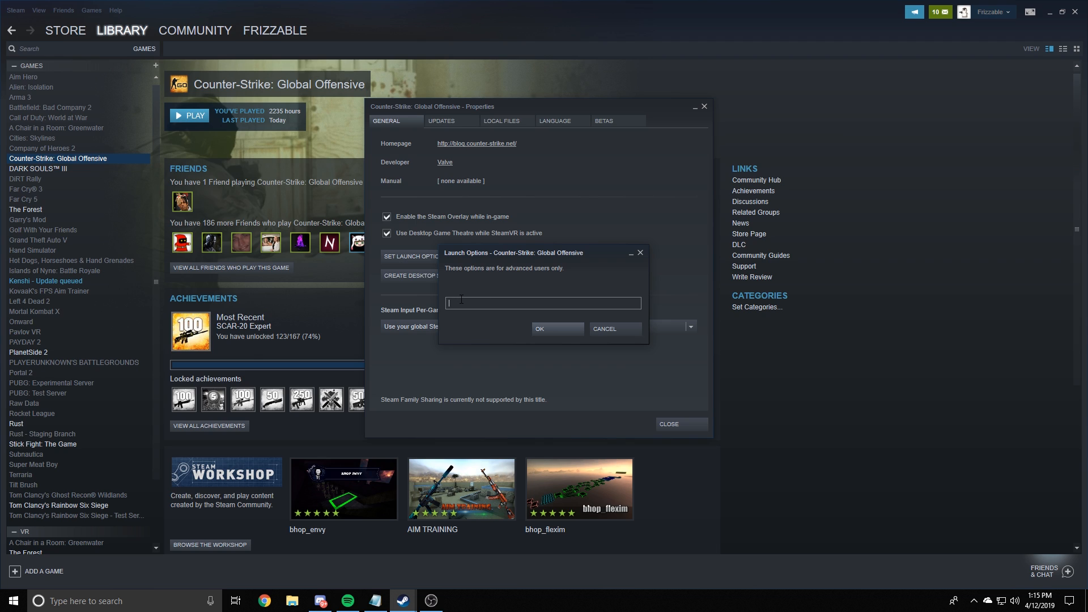
pyautogui.moveTo(449, 302)
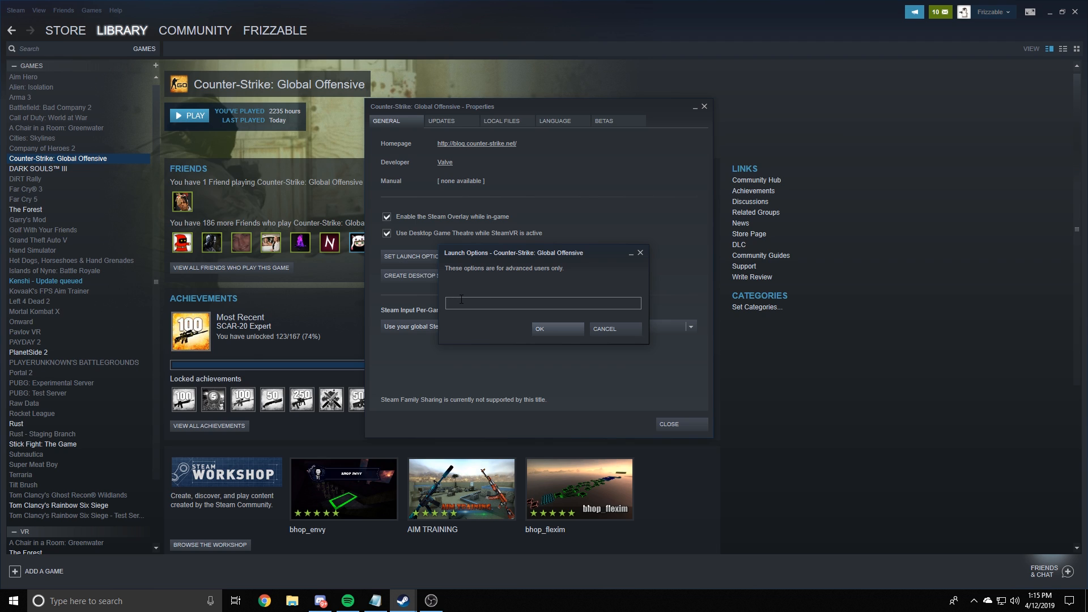
pyautogui.click(543, 304)
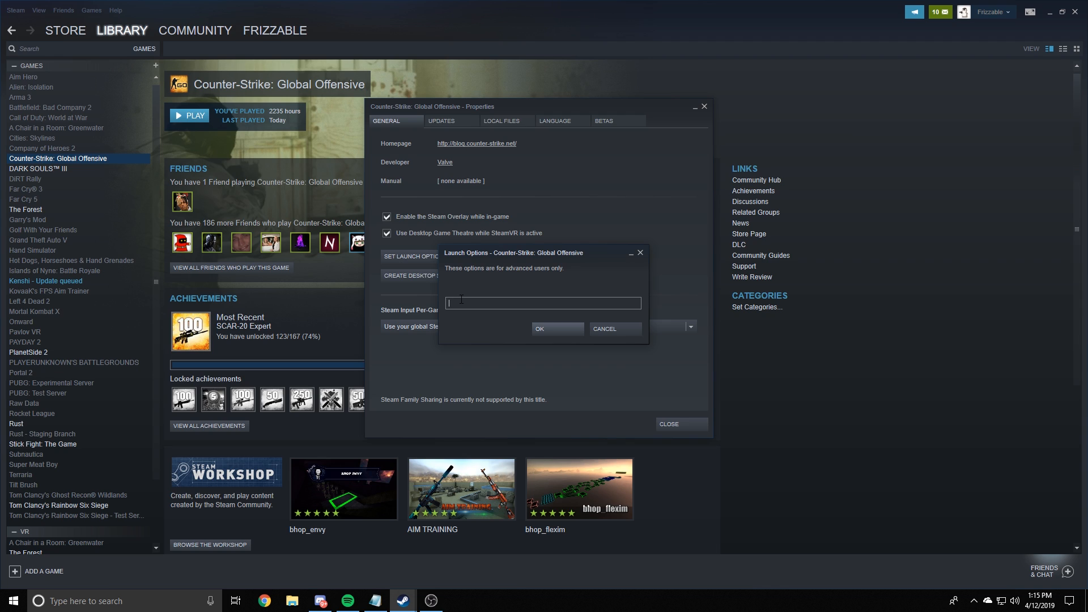
pyautogui.write('h (Insert Monitors Refresh Rate) +cl_forcepreload 1 -nod3d9ex -nojoy')
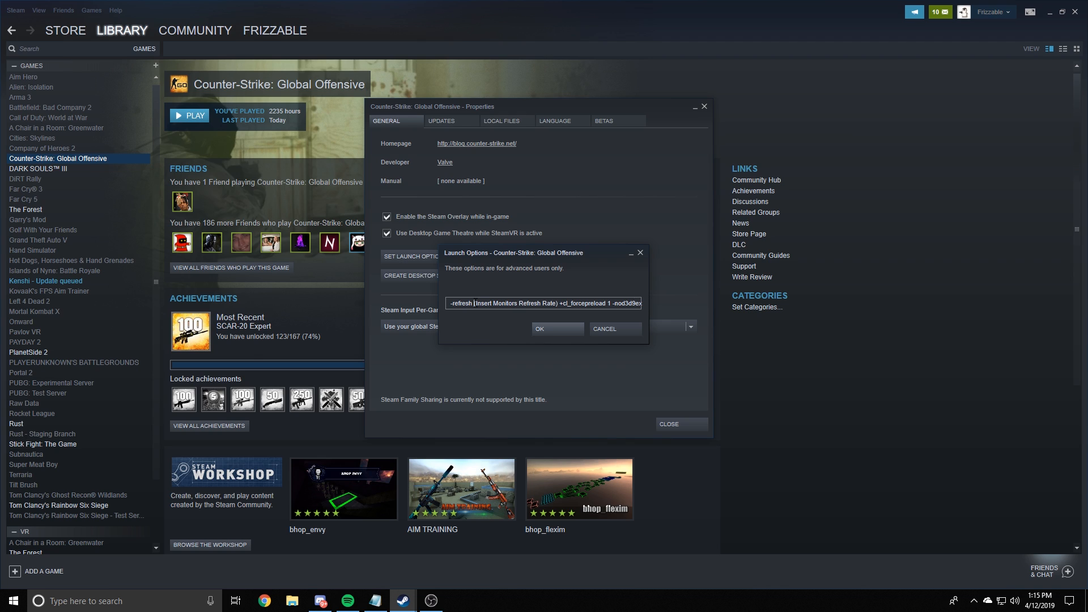
pyautogui.doubleClick(506, 303)
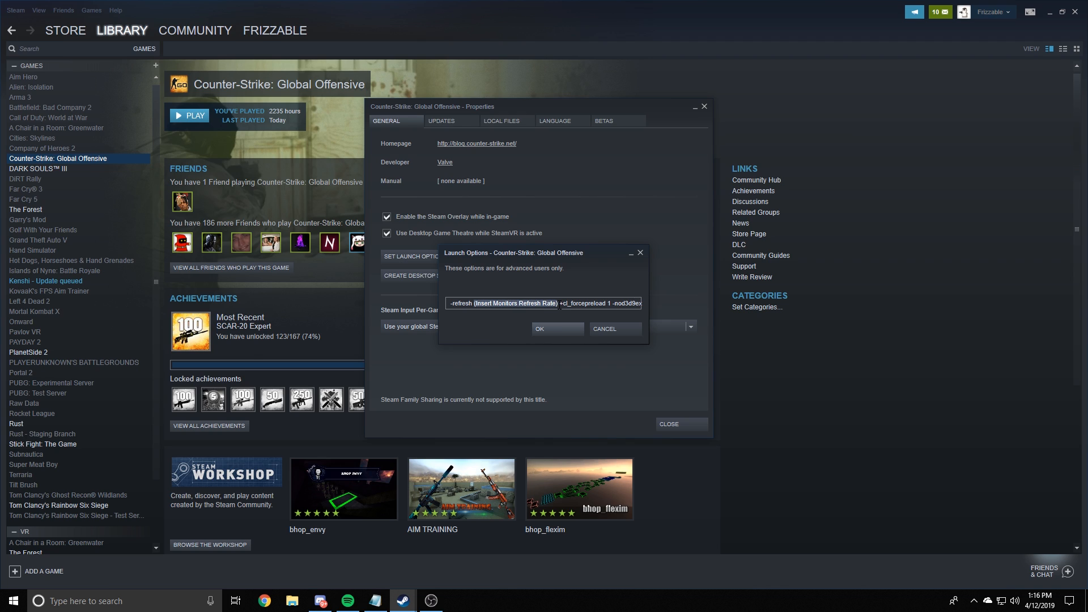
pyautogui.moveTo(591, 327)
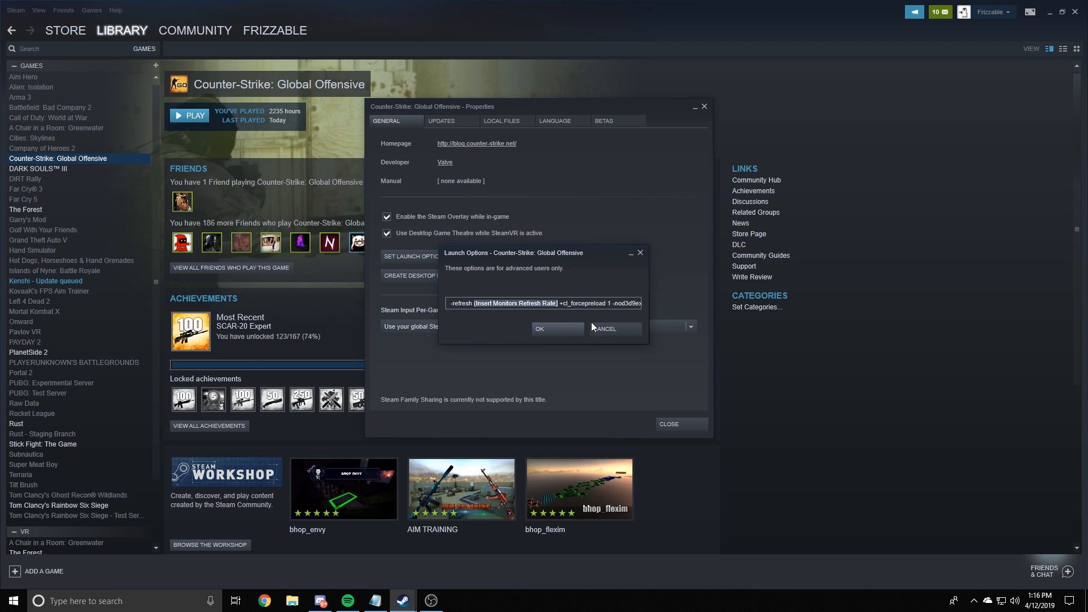
pyautogui.moveTo(573, 321)
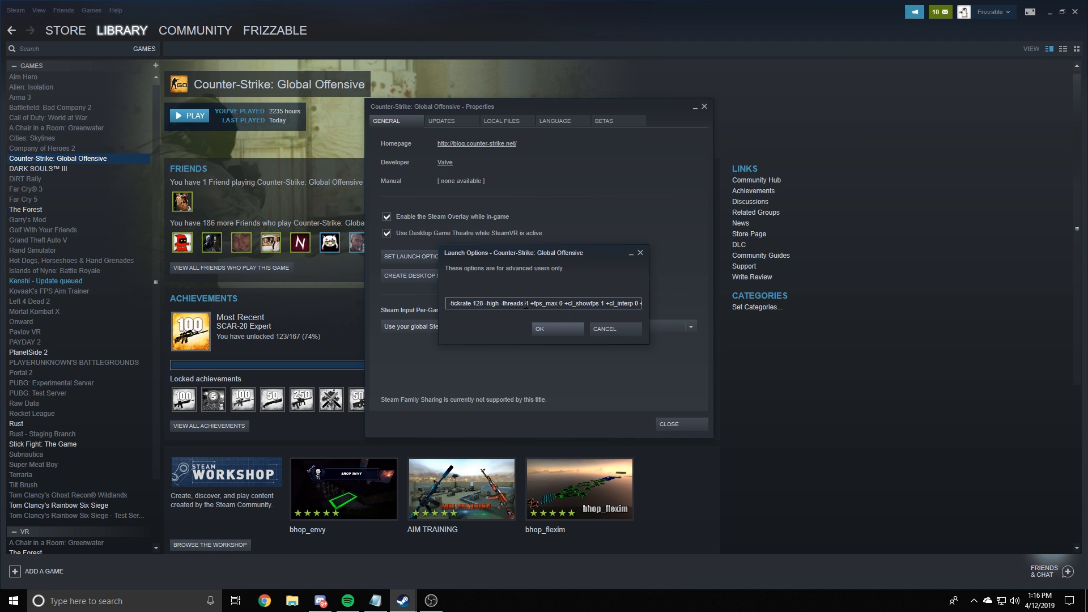
pyautogui.write('computer')
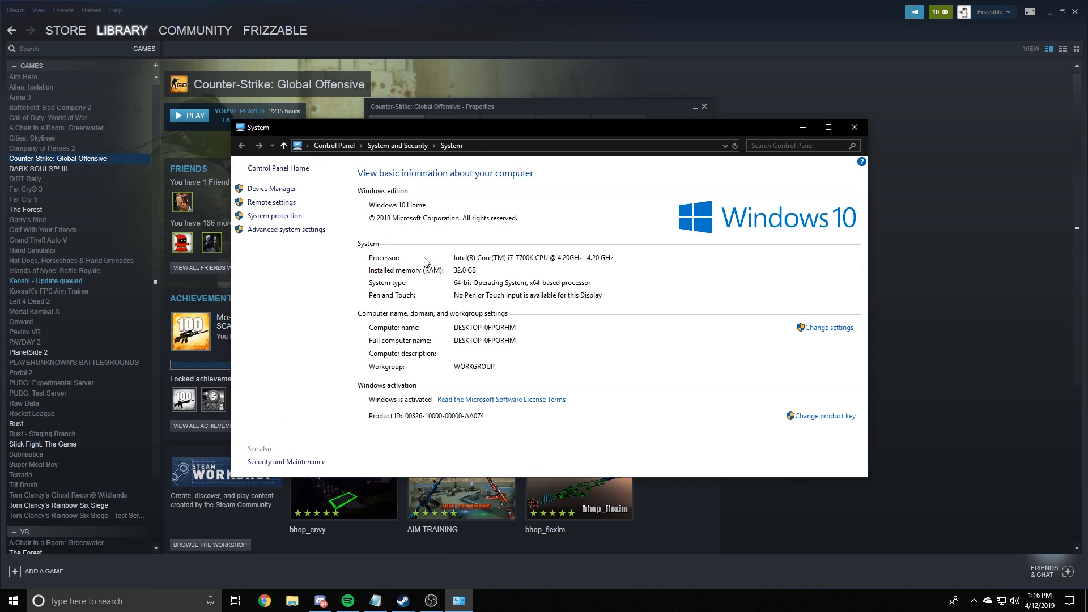
pyautogui.moveTo(463, 265)
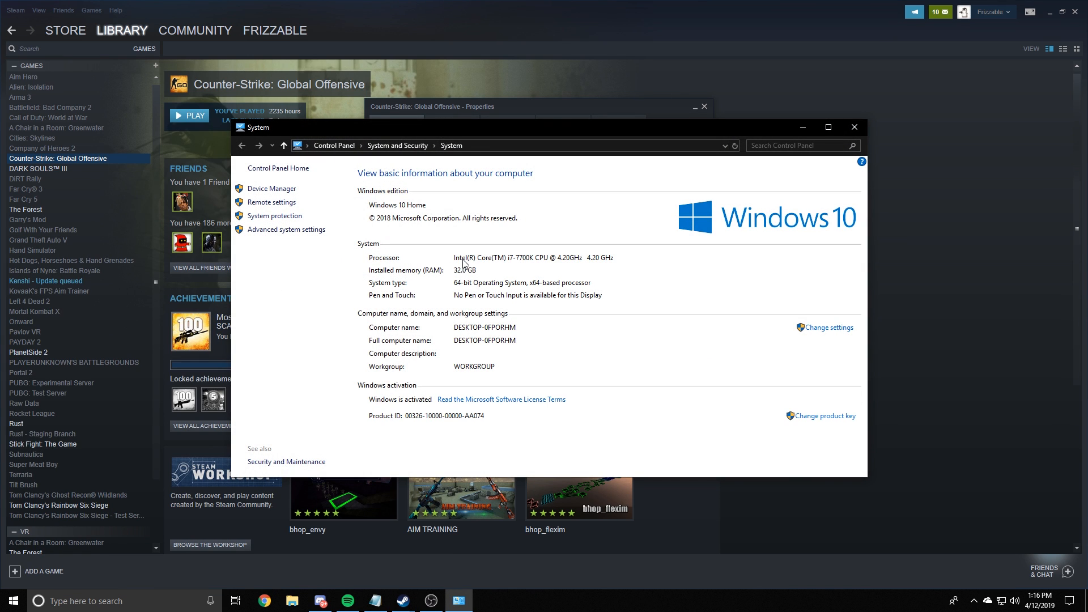
pyautogui.moveTo(577, 264)
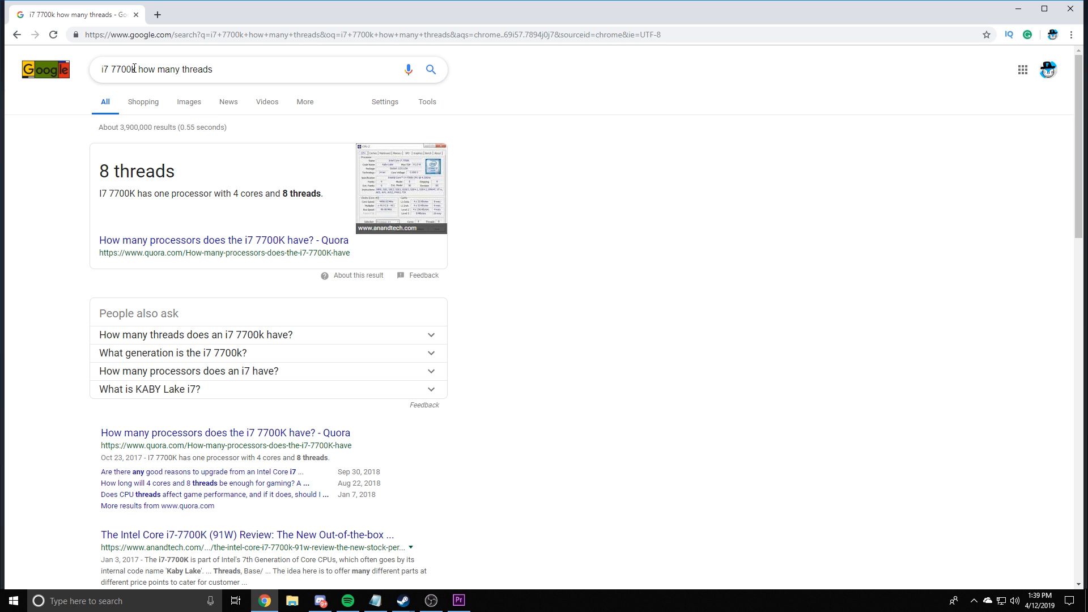
pyautogui.moveTo(189, 177)
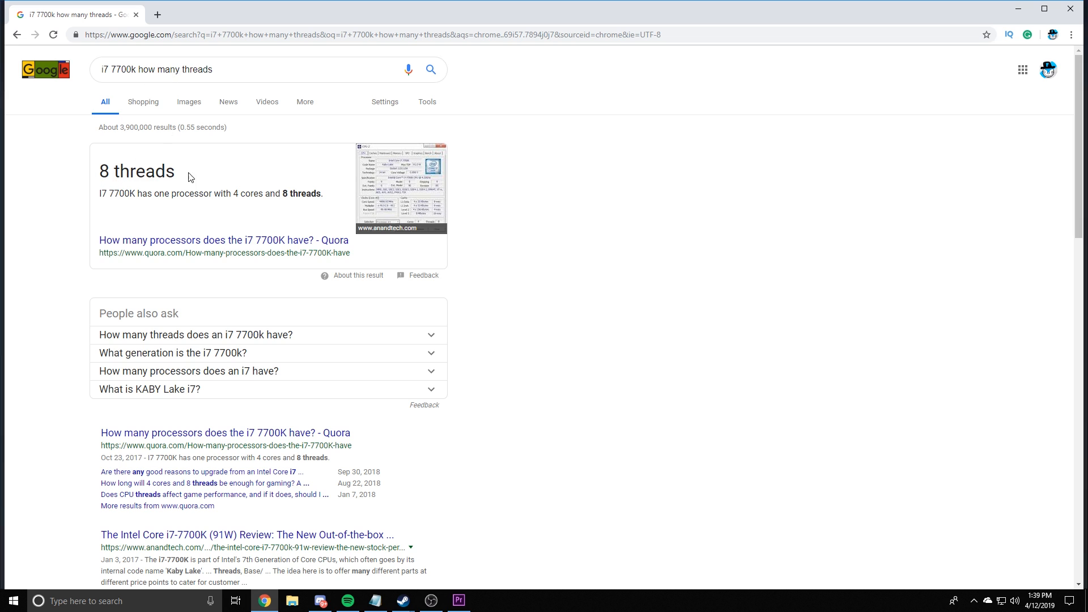
pyautogui.moveTo(118, 178)
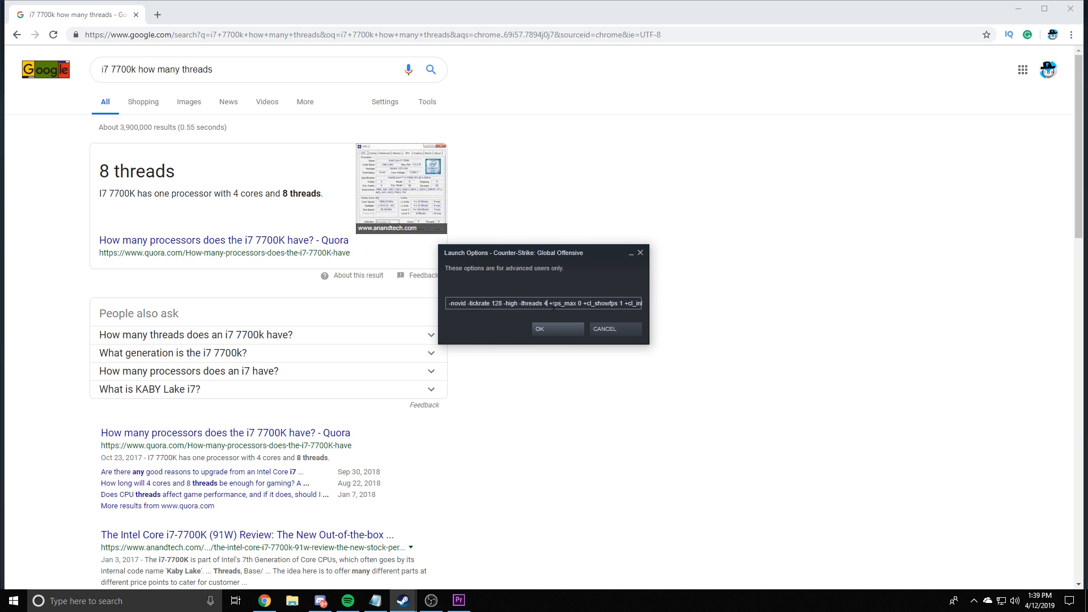
# - Set the -threads launch option to 8 for the i7 7700K
pyautogui.write('8')
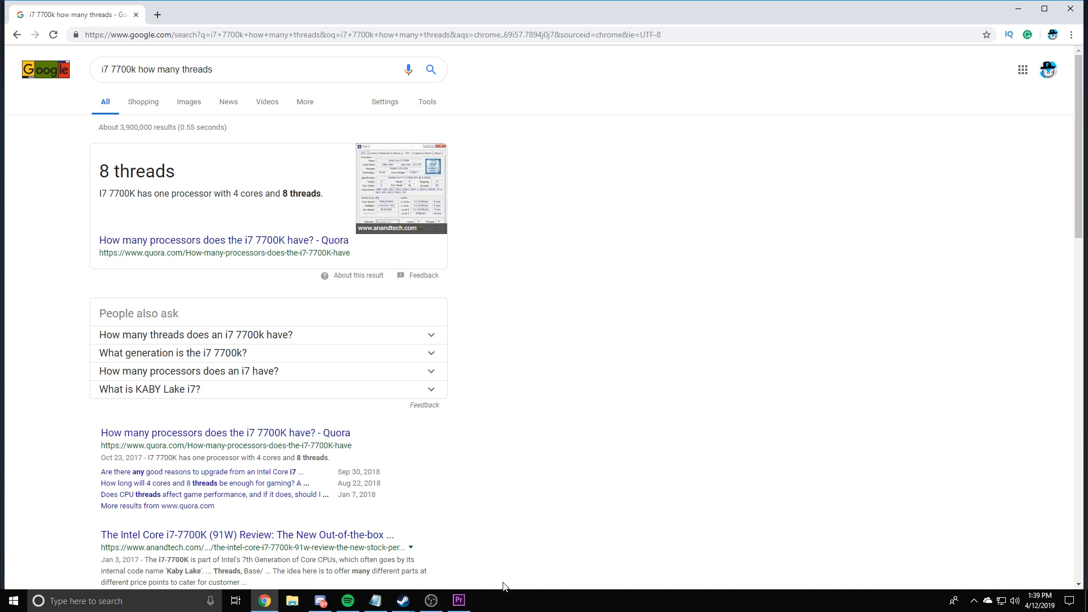
# - Save the launch options and start entering %appdata% in the Windows Run dialog
pyautogui.click(401, 600)
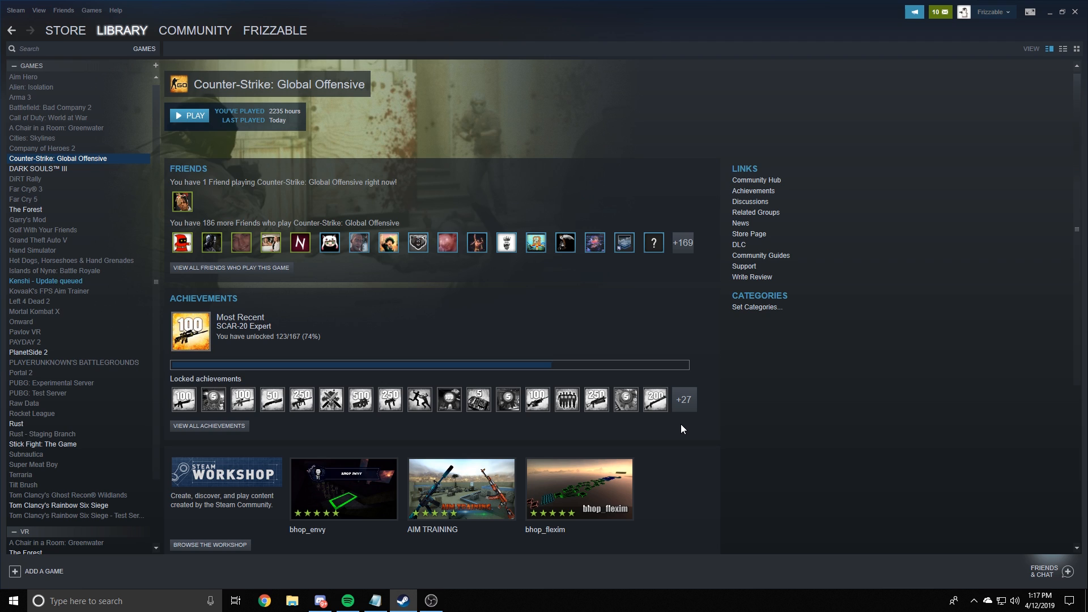
pyautogui.moveTo(251, 571)
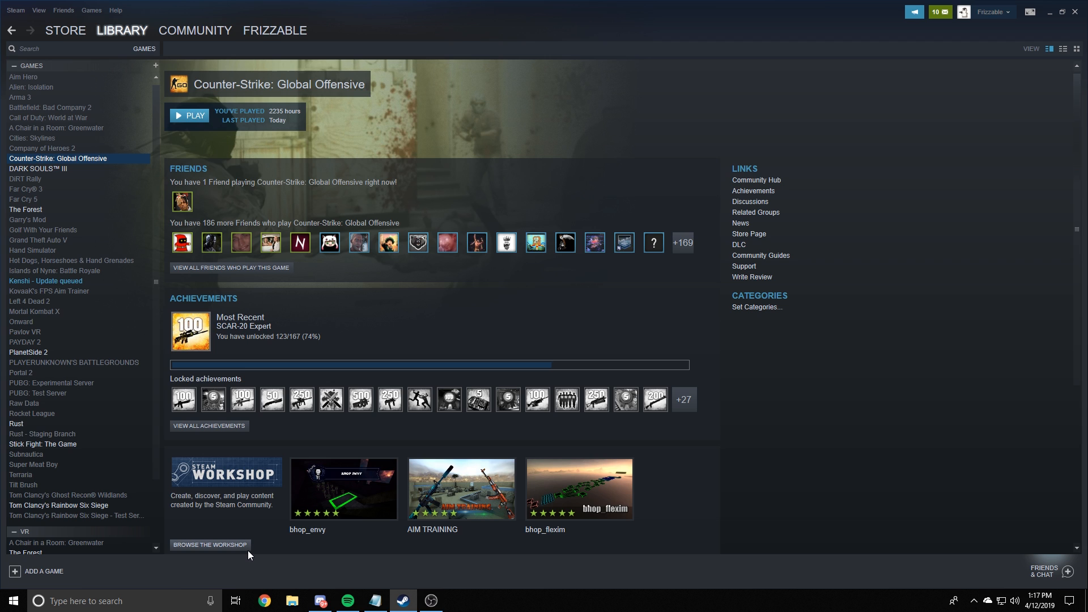
pyautogui.click(83, 601)
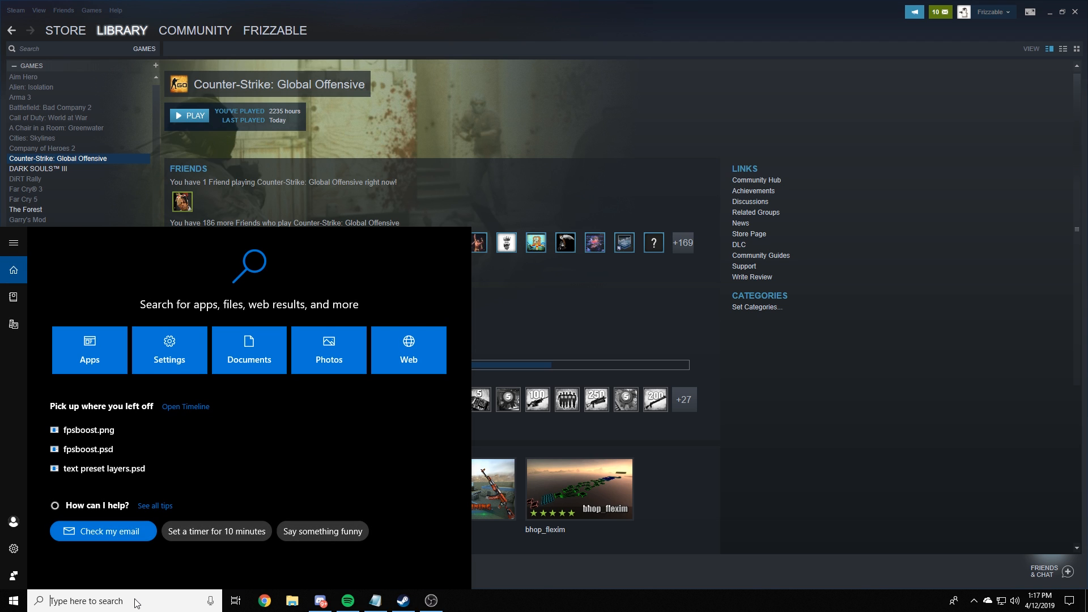
pyautogui.press('Win+r')
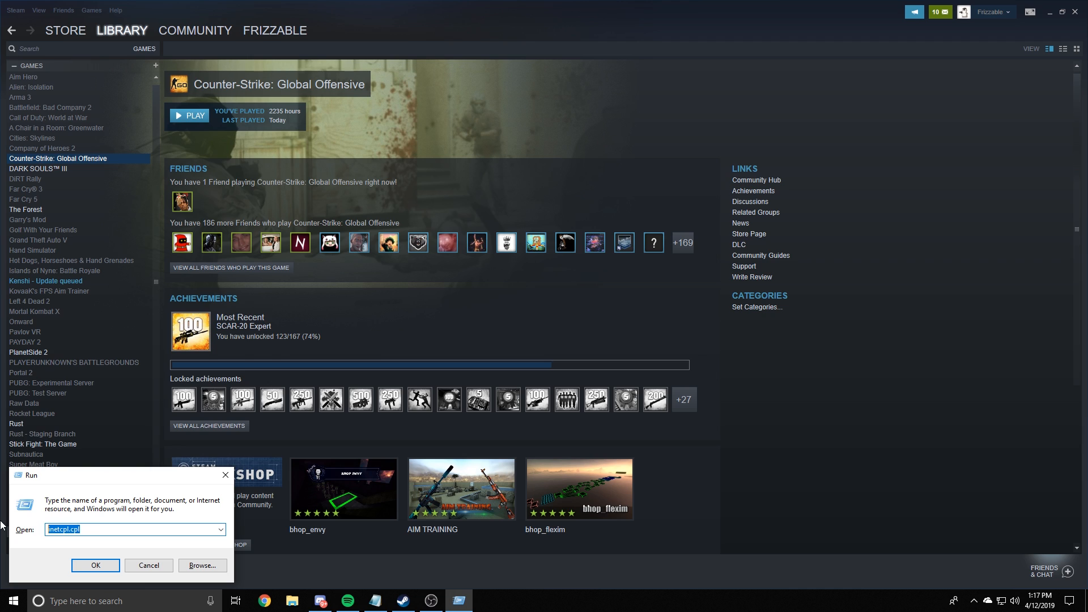
pyautogui.write('%ap')
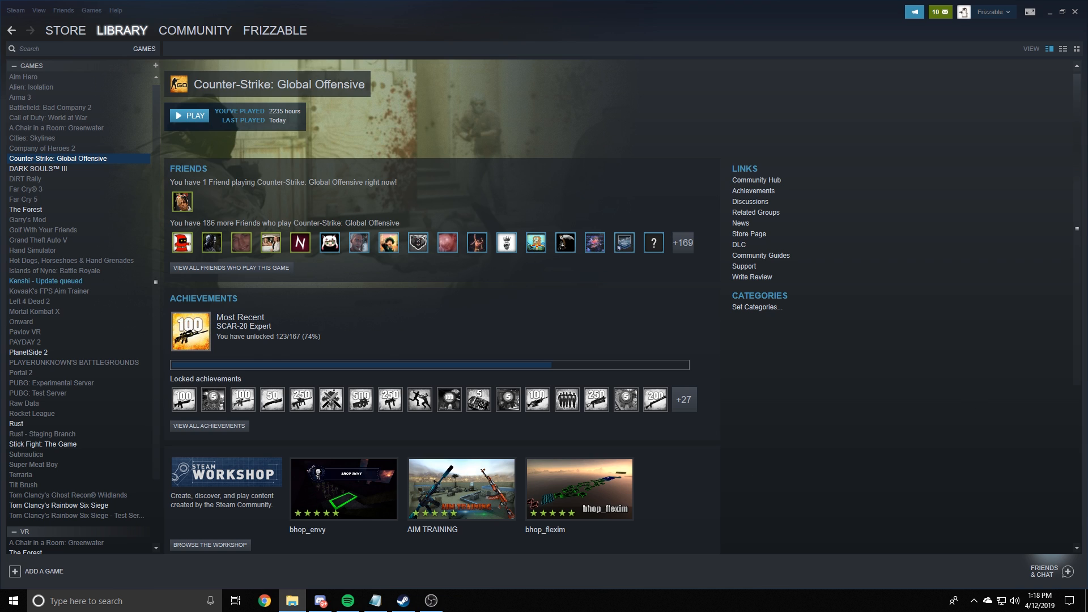
# - Navigate from AppData into Local and open its Temp folder
pyautogui.click(291, 600)
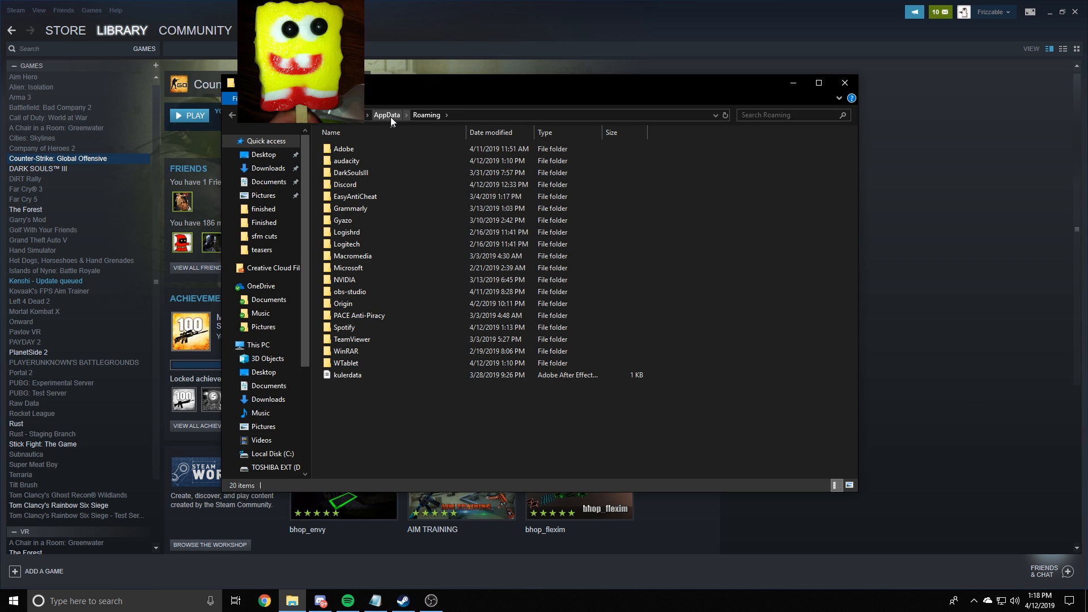
pyautogui.click(386, 114)
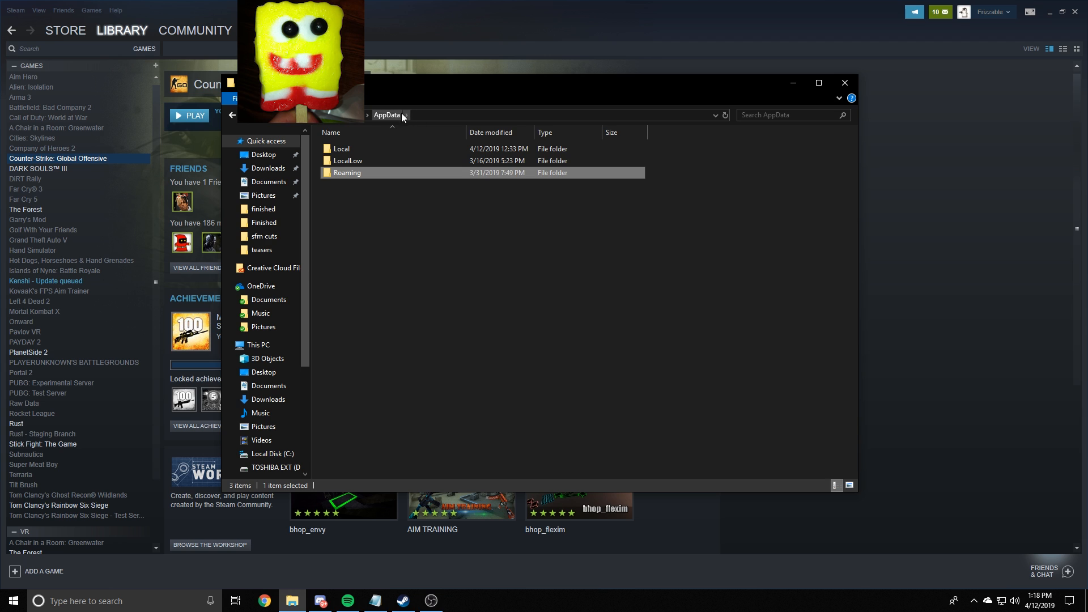
pyautogui.doubleClick(341, 148)
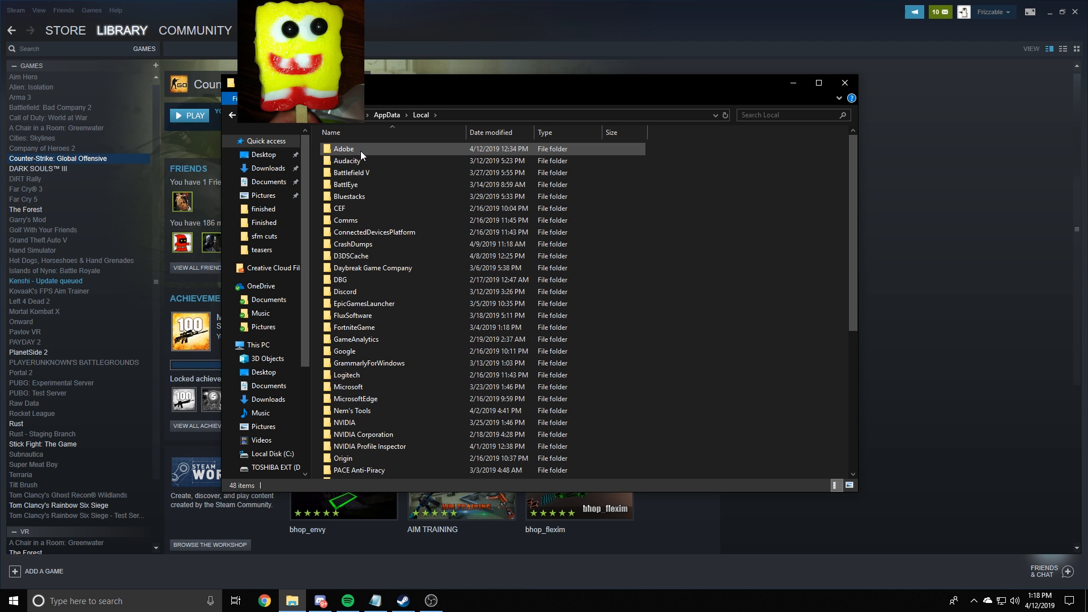
pyautogui.scroll(-3)
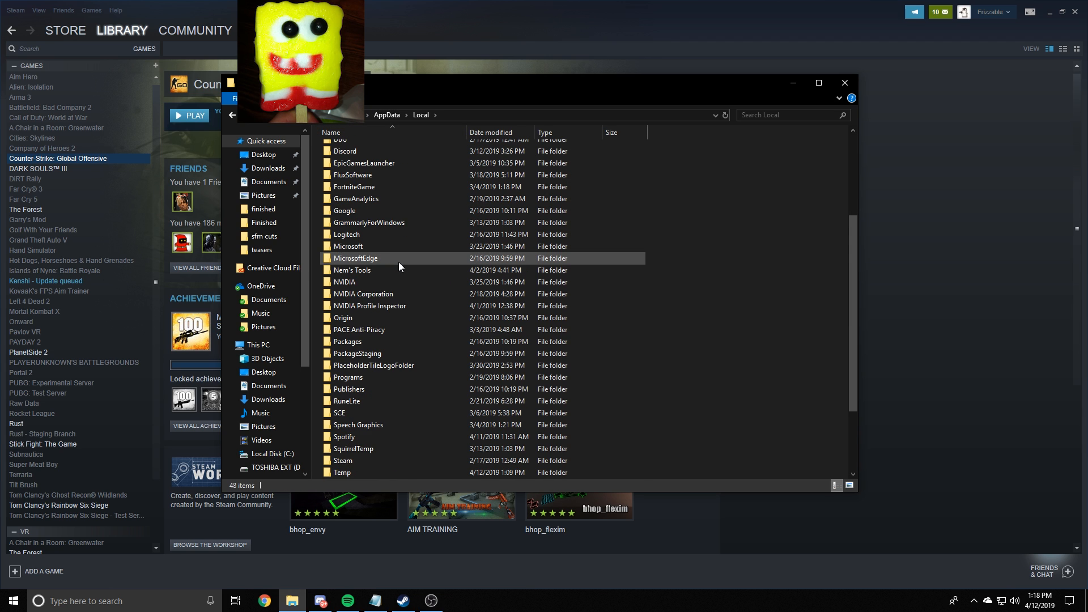
pyautogui.click(342, 377)
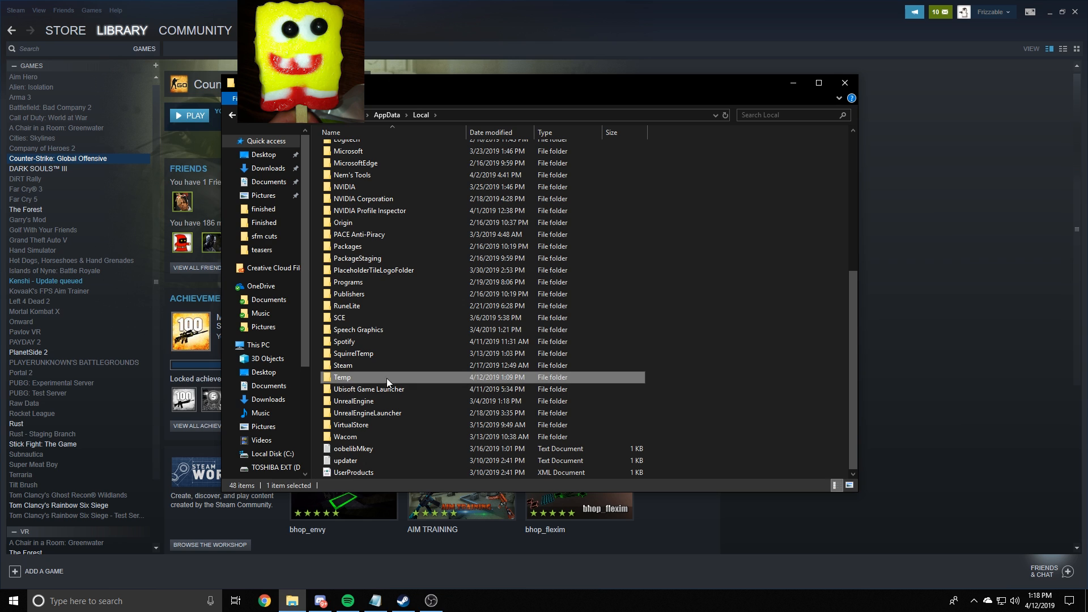
pyautogui.doubleClick(341, 376)
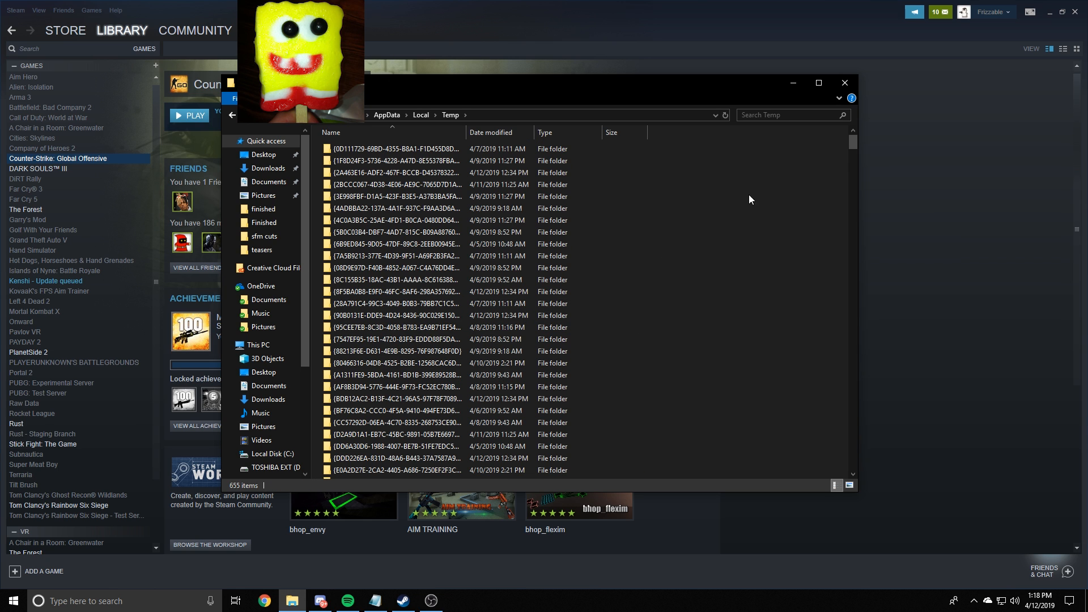
# - Scroll through the Temp folder's 655 temporary files and folders
pyautogui.scroll(-3)
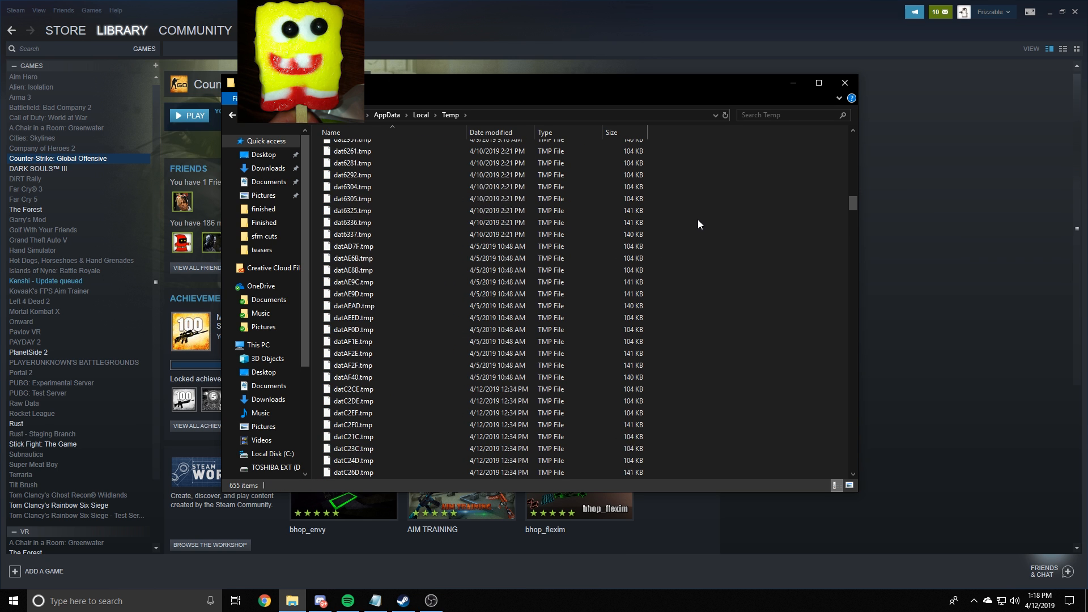
pyautogui.scroll(-3)
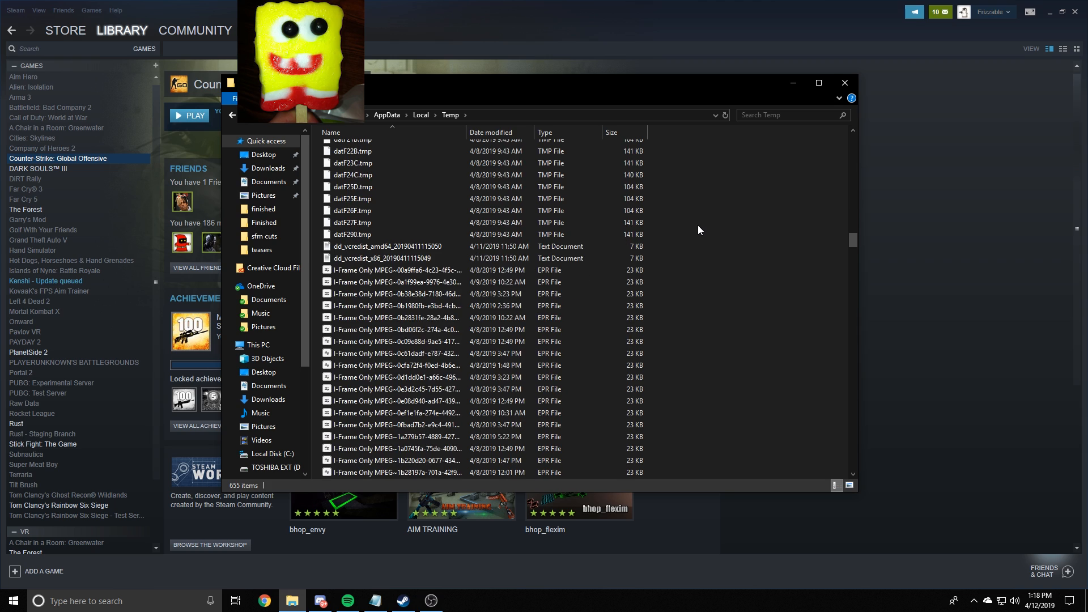
pyautogui.scroll(-3)
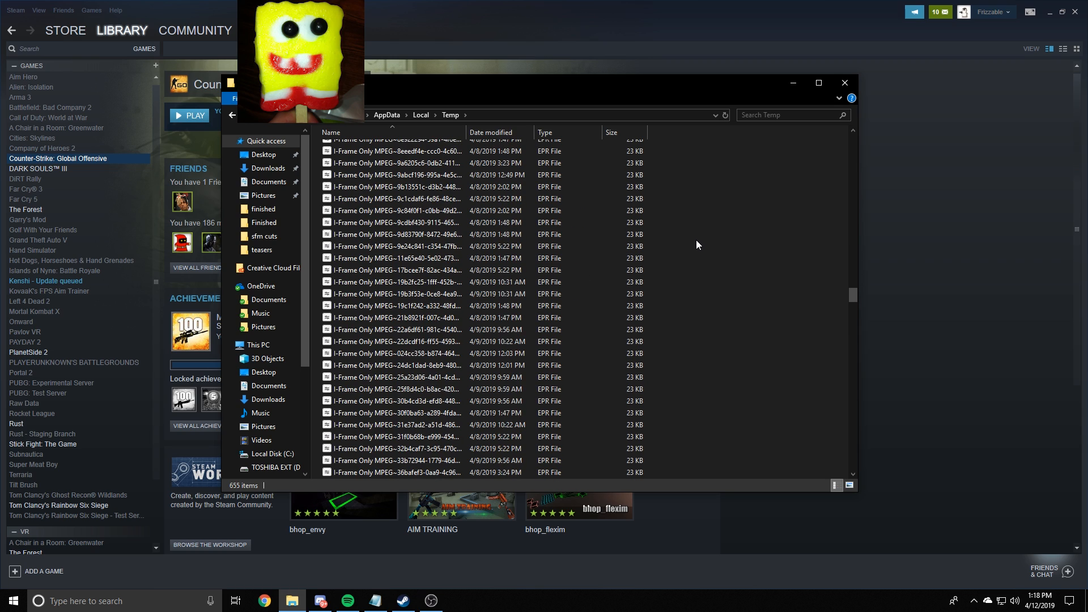
pyautogui.scroll(-3)
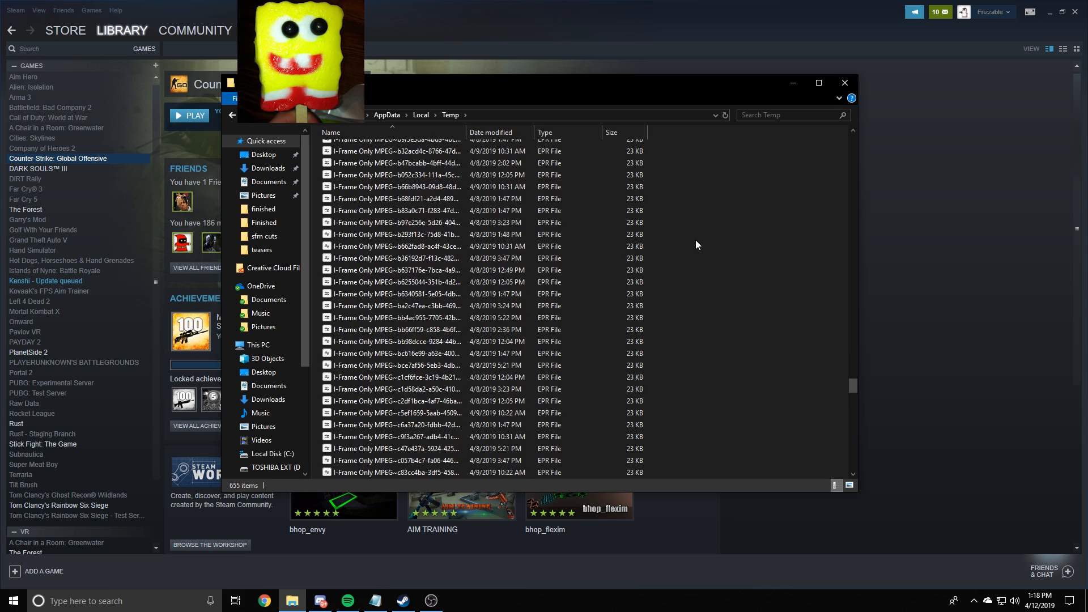
pyautogui.scroll(-3)
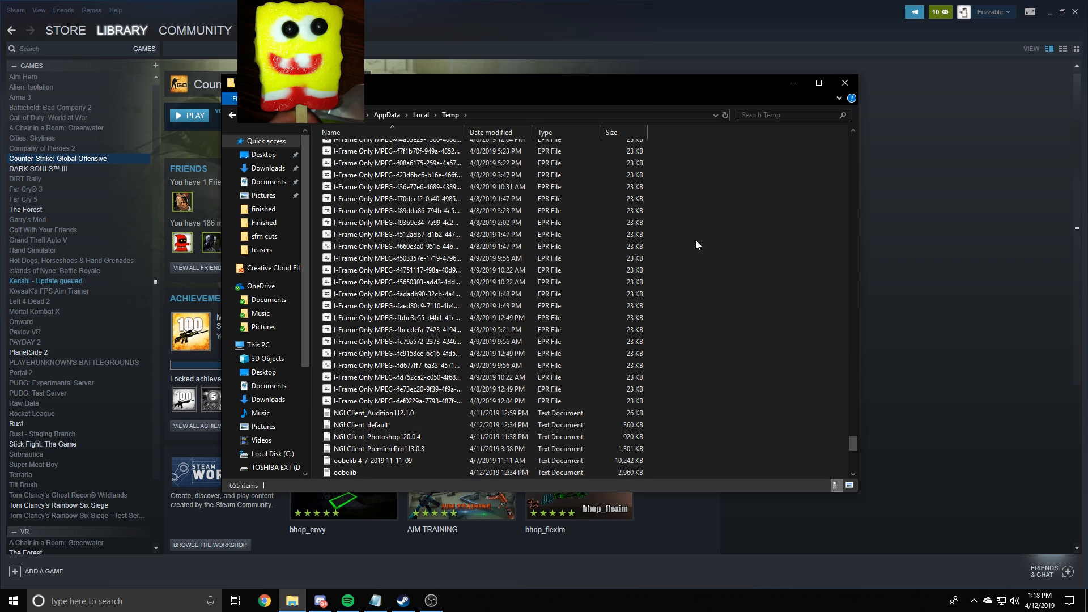
pyautogui.scroll(3)
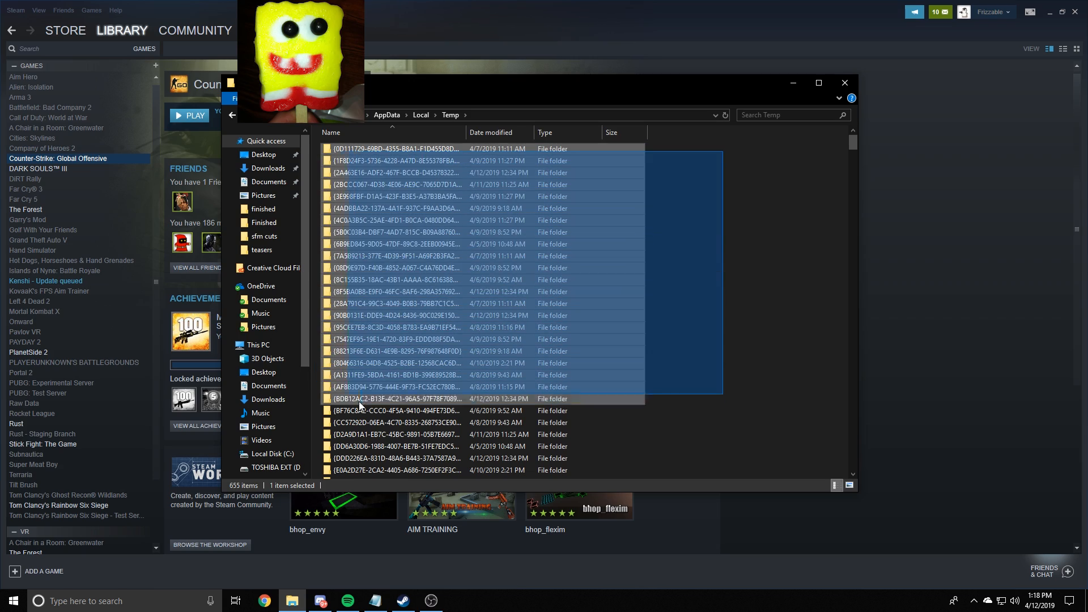
# - Select all Temp items and delete them, skipping the files still in use
pyautogui.scroll(-3)
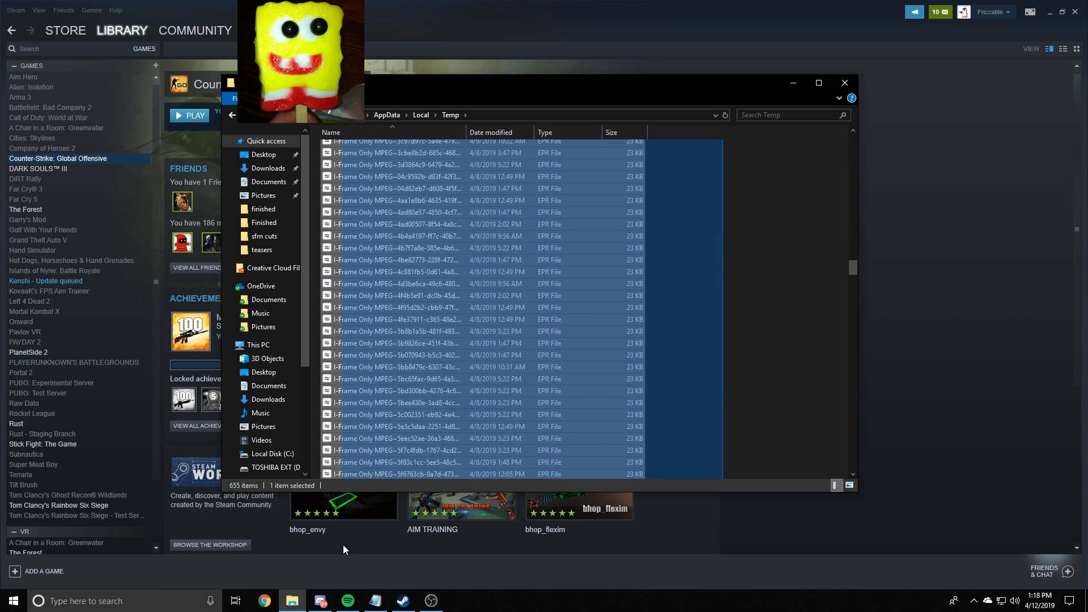
pyautogui.scroll(-3)
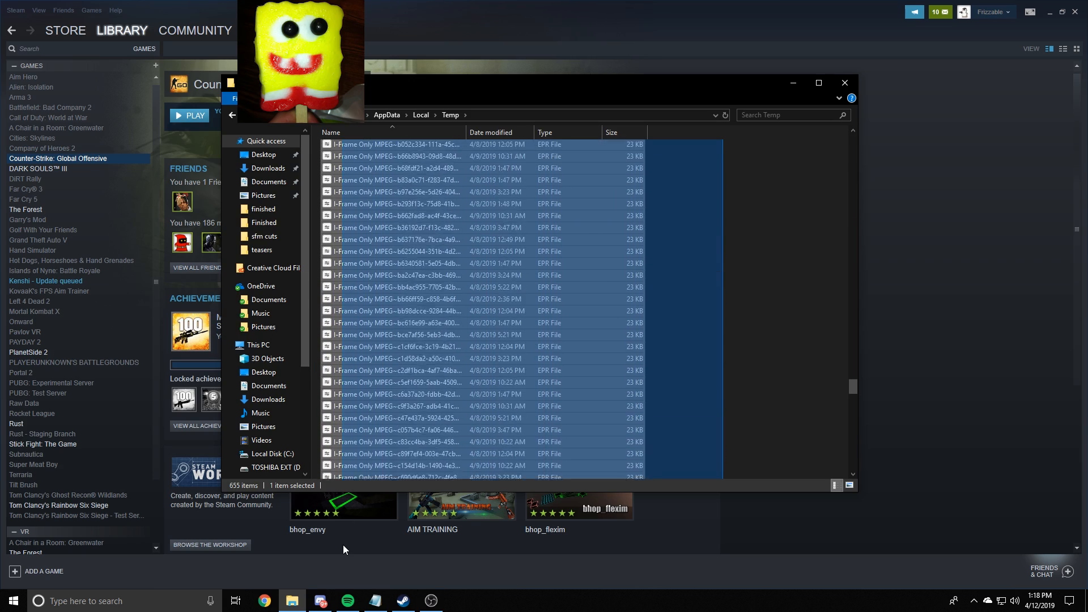
pyautogui.press('ctrl+a')
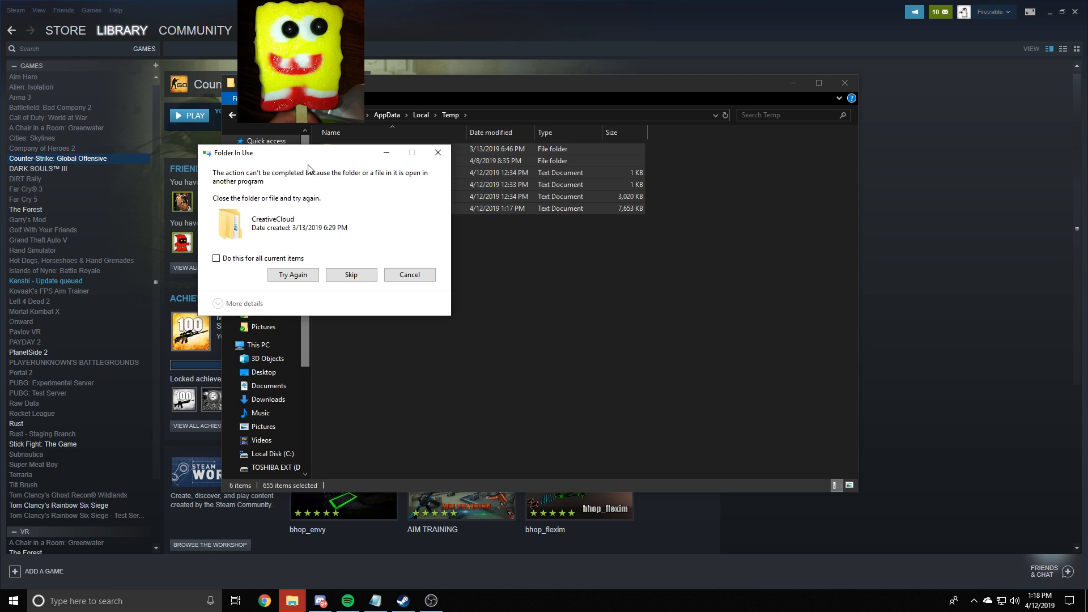
pyautogui.moveTo(237, 278)
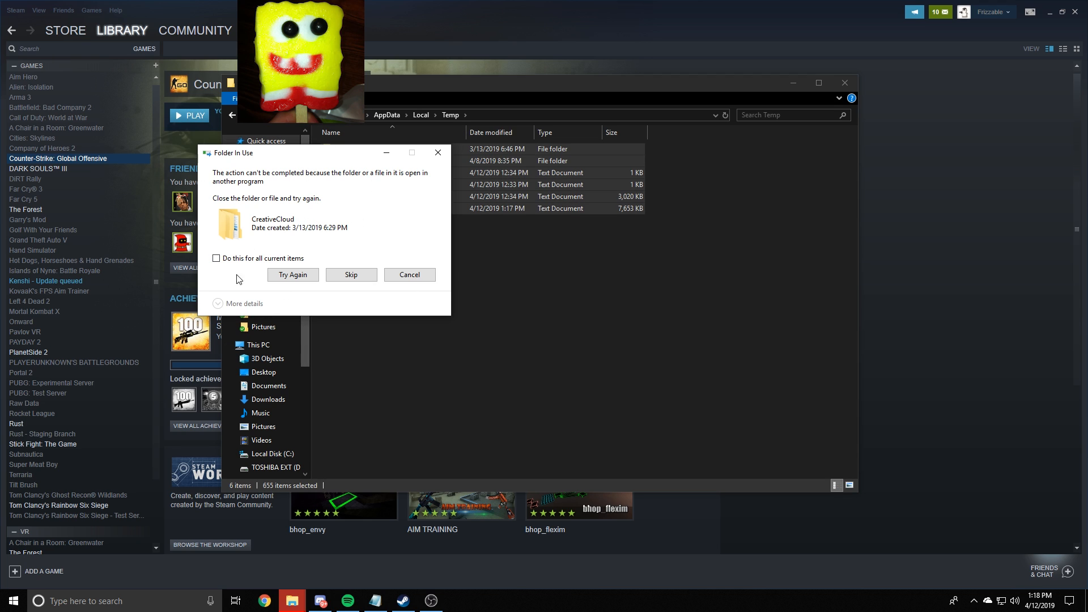
pyautogui.click(215, 257)
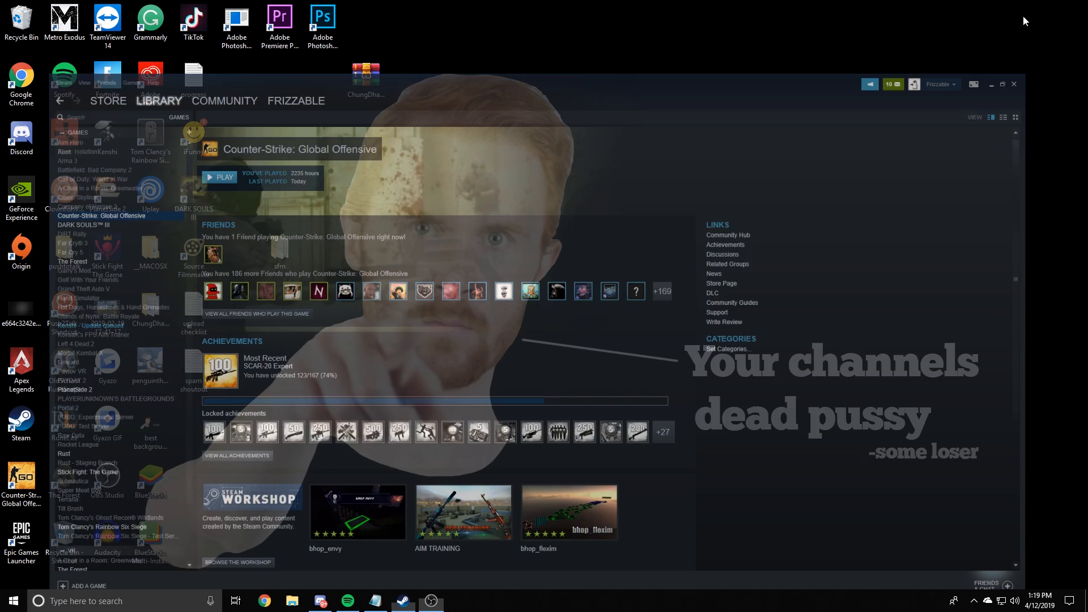
# - Dismiss the remaining windows so only the Windows desktop is visible
pyautogui.rightClick(21, 10)
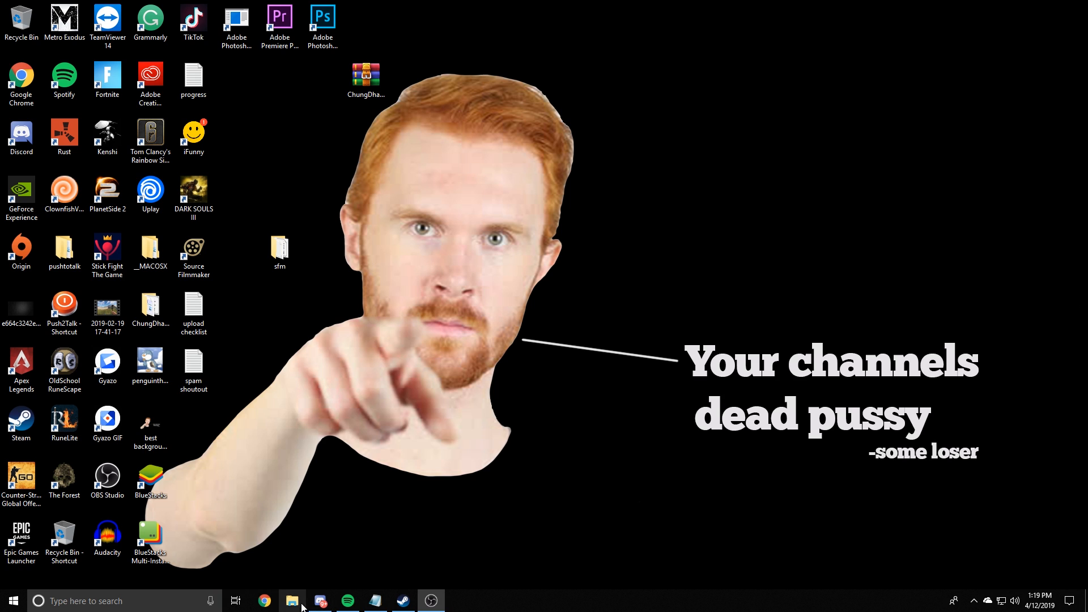
# - Show This PC in File Explorer and check Local Disk (C:): 19.8 GB free of 476 GB
pyautogui.click(292, 600)
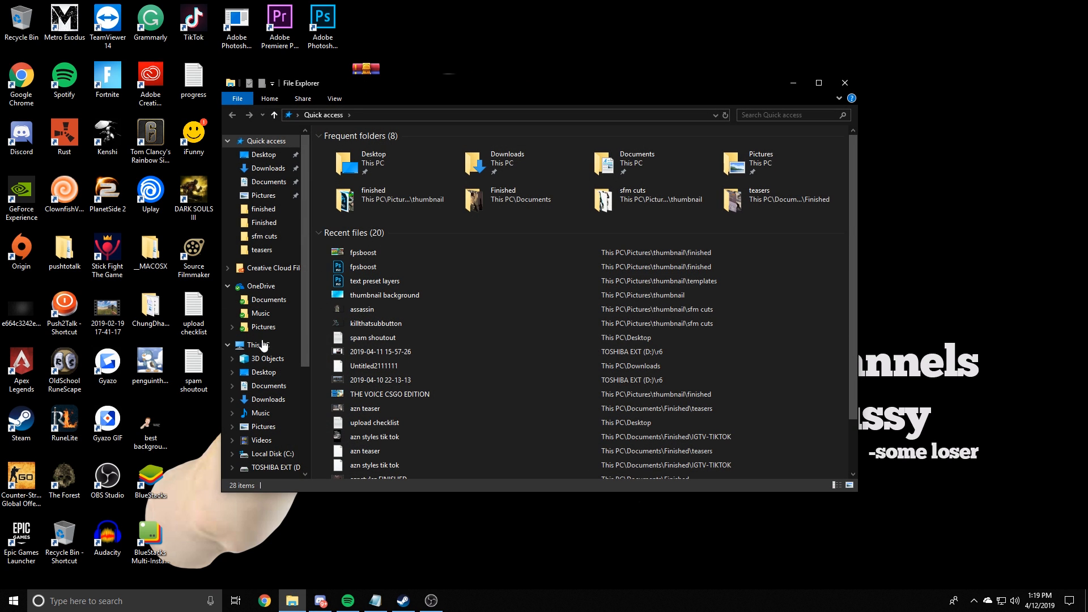
pyautogui.click(253, 345)
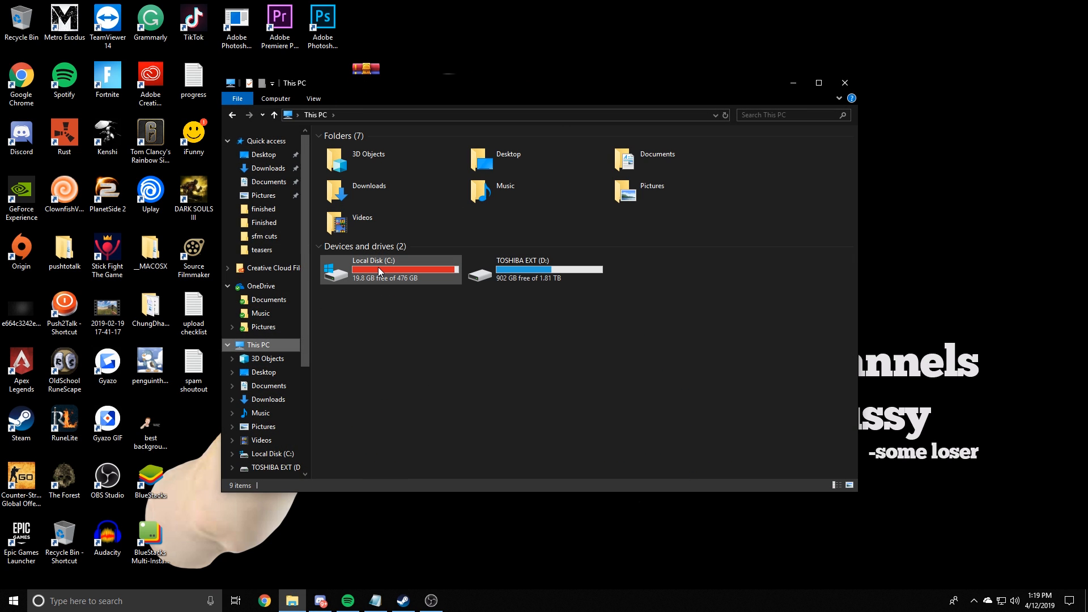
pyautogui.moveTo(378, 286)
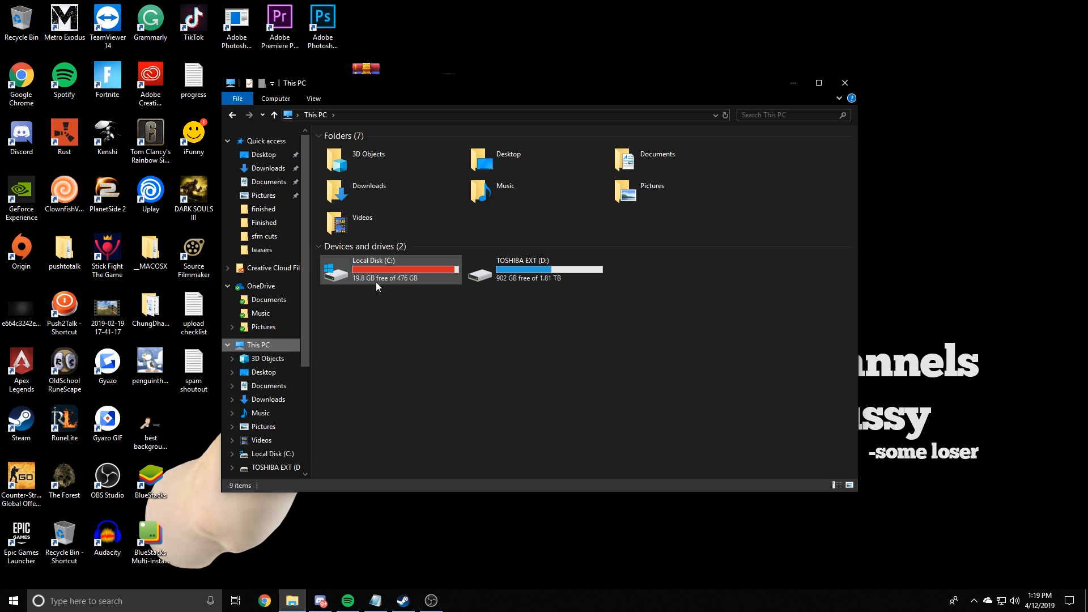
pyautogui.moveTo(379, 271)
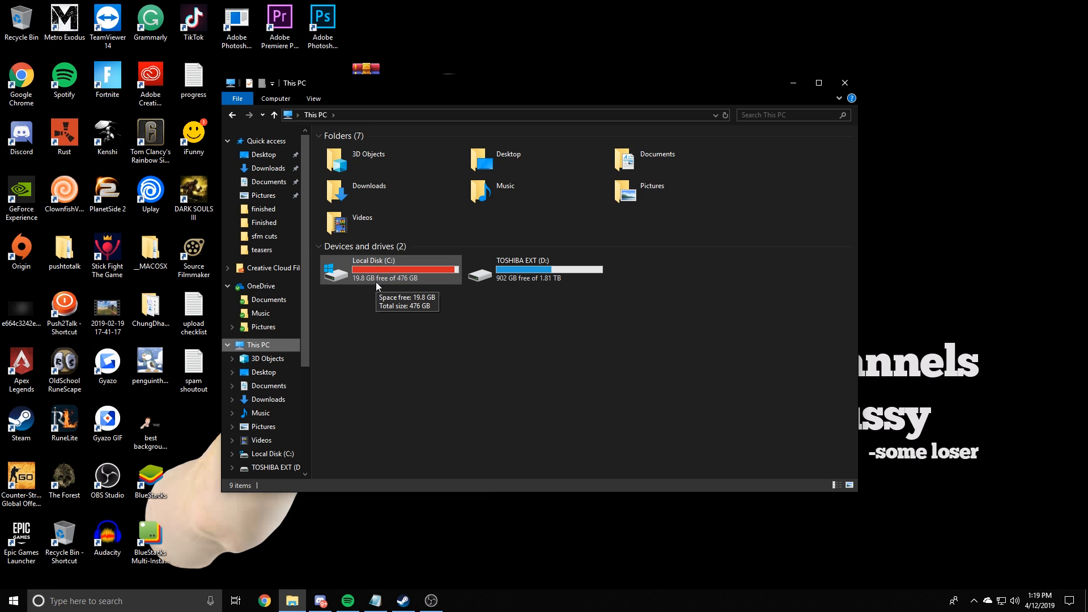
pyautogui.doubleClick(373, 269)
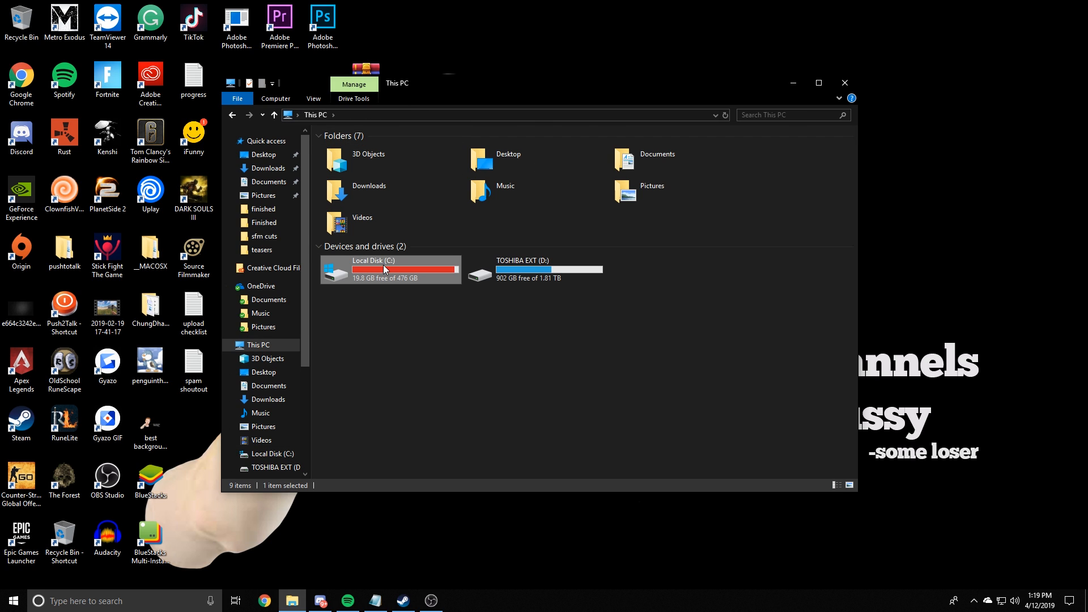
pyautogui.moveTo(533, 269)
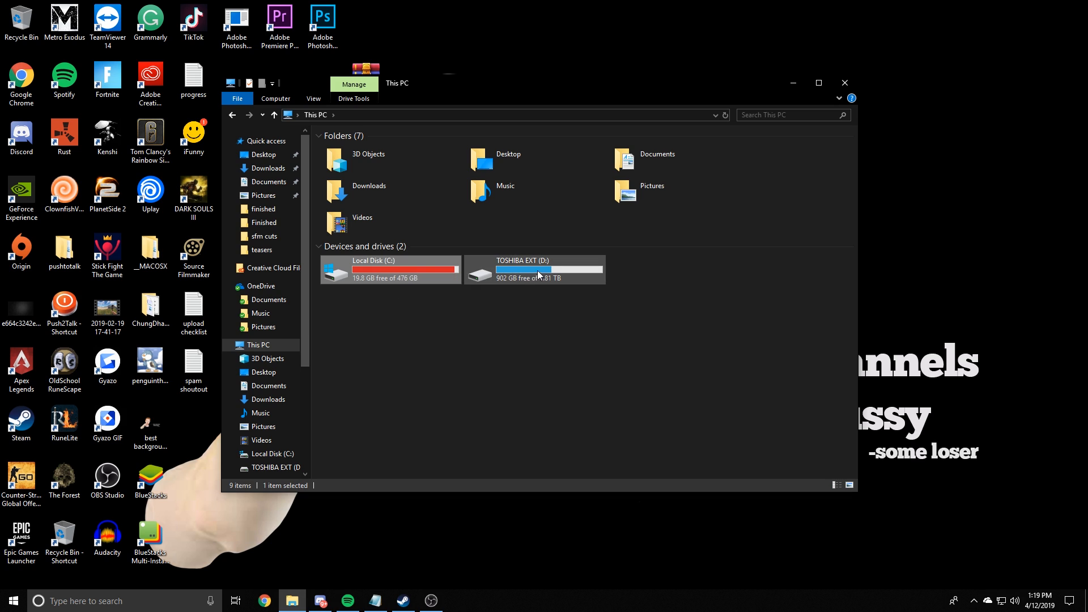
pyautogui.moveTo(489, 235)
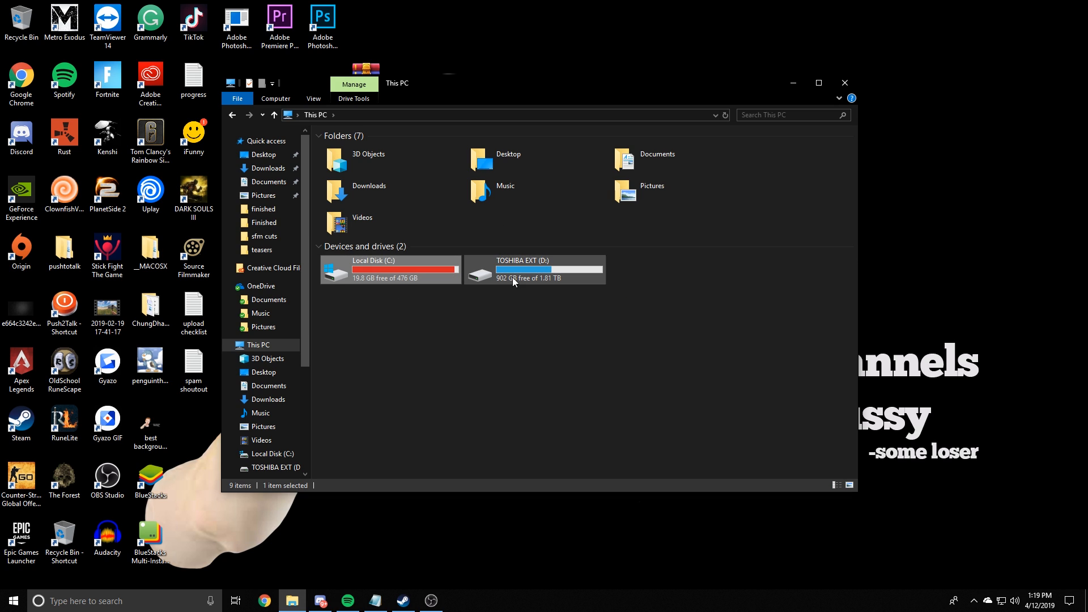
pyautogui.moveTo(411, 288)
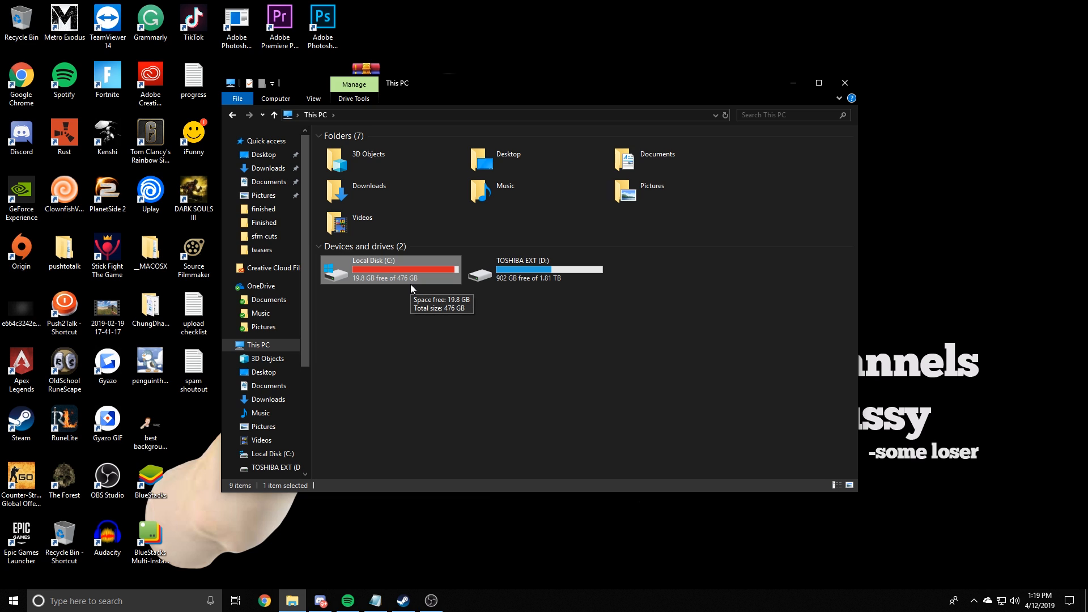
pyautogui.moveTo(415, 285)
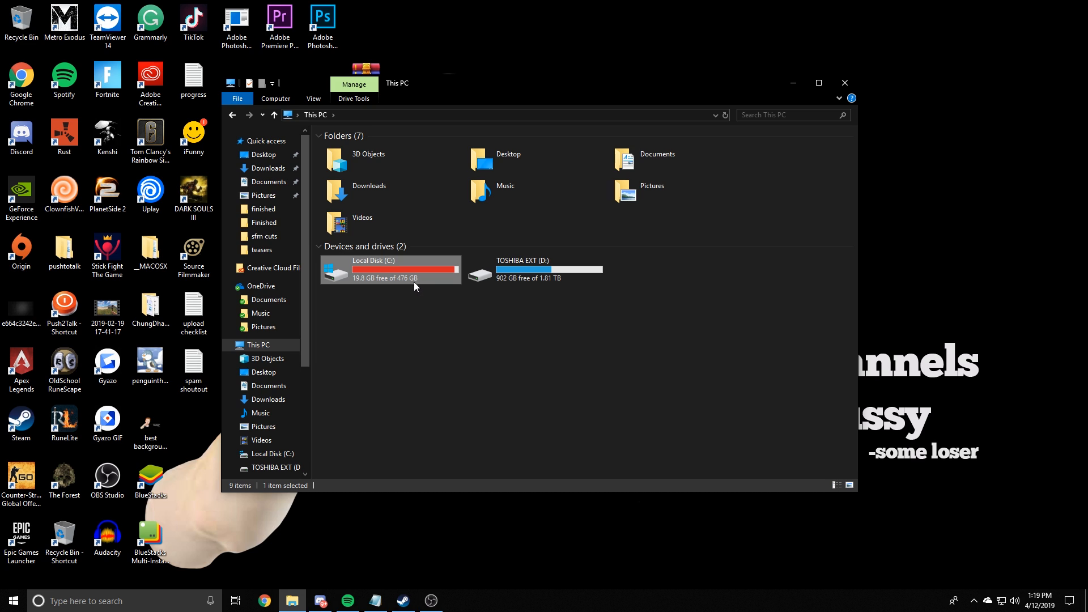
pyautogui.moveTo(452, 265)
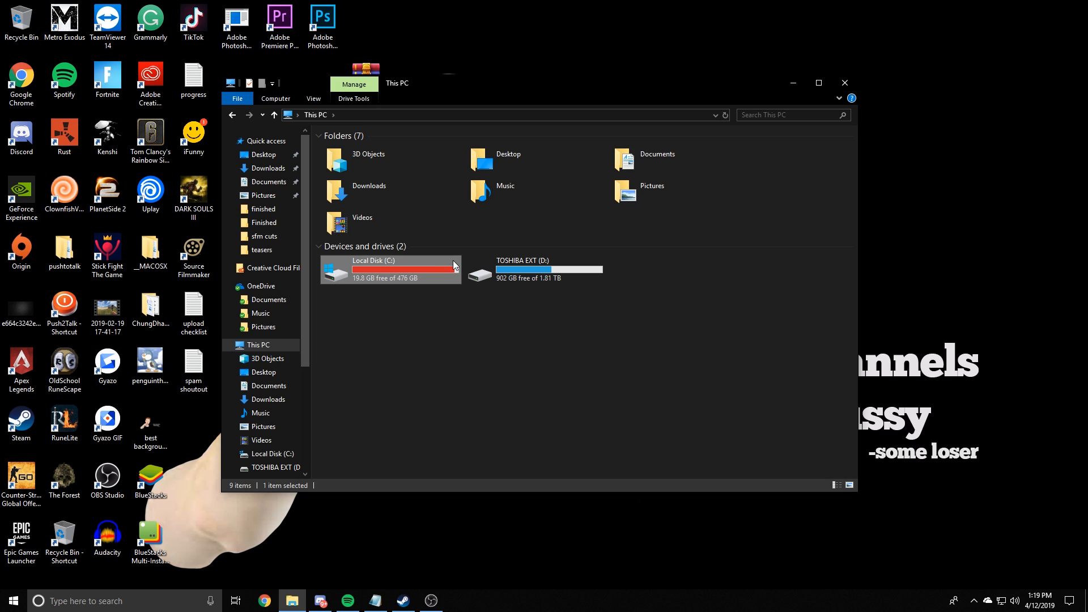